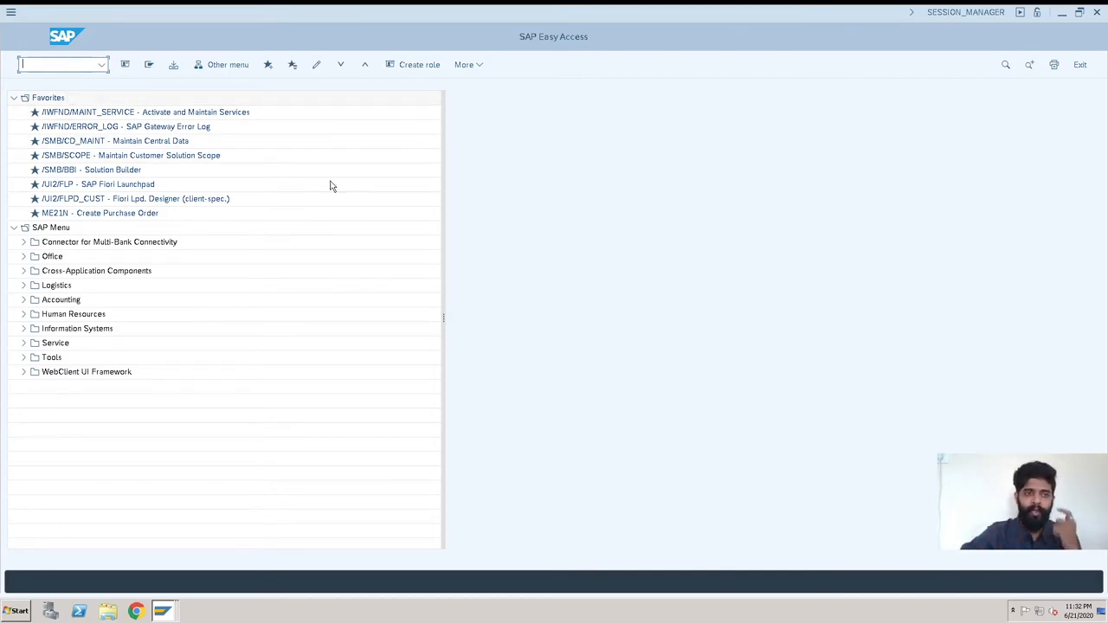
Step: Run transaction SPRO to reach the customizing project screen
text(spr)
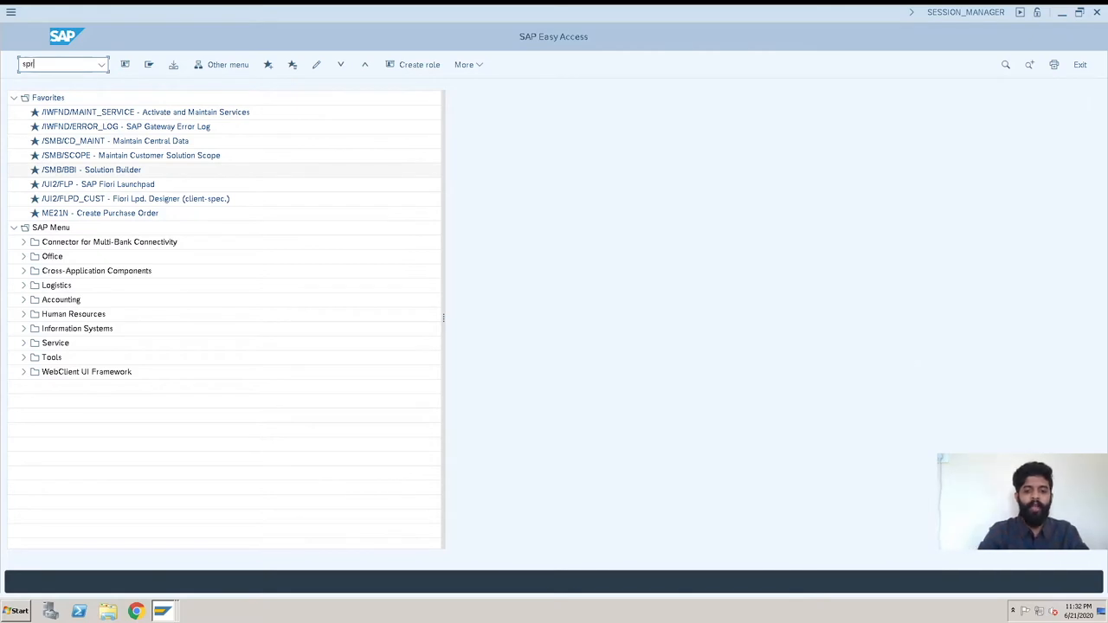
key(Enter)
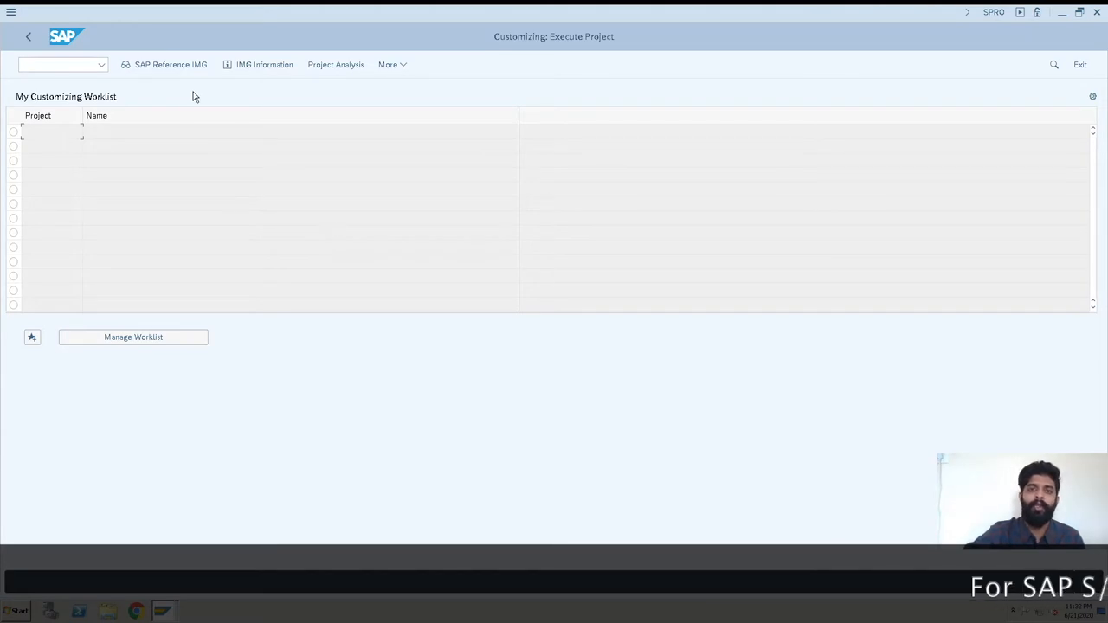
mouse_move(170, 64)
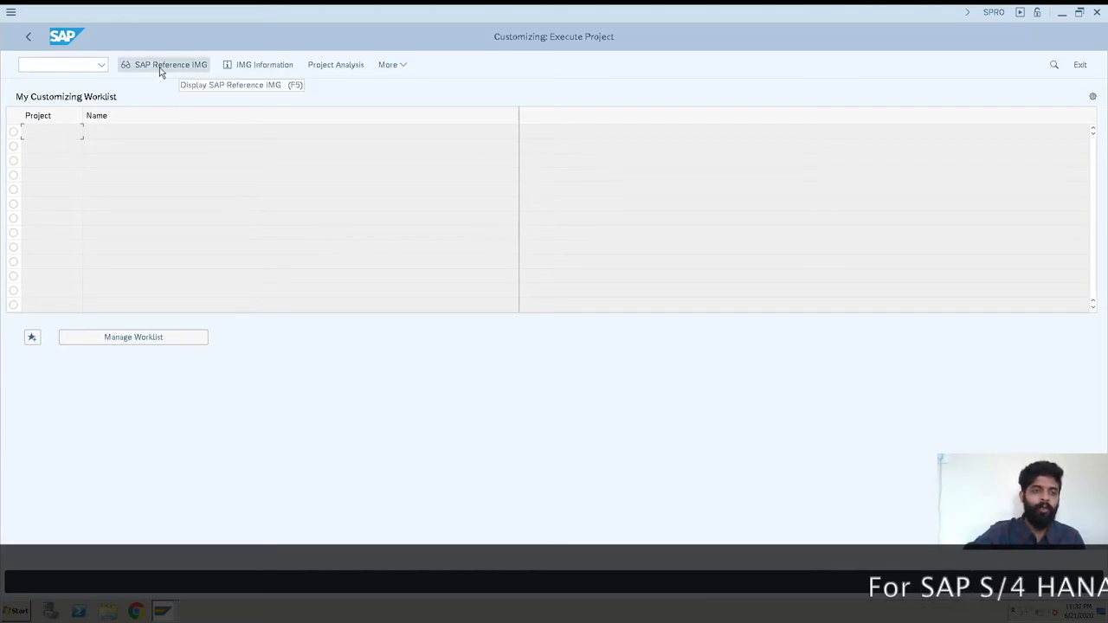
Step: Open the SAP Reference IMG and expand Enterprise Structure > Definition > Financial Accounting
click(170, 64)
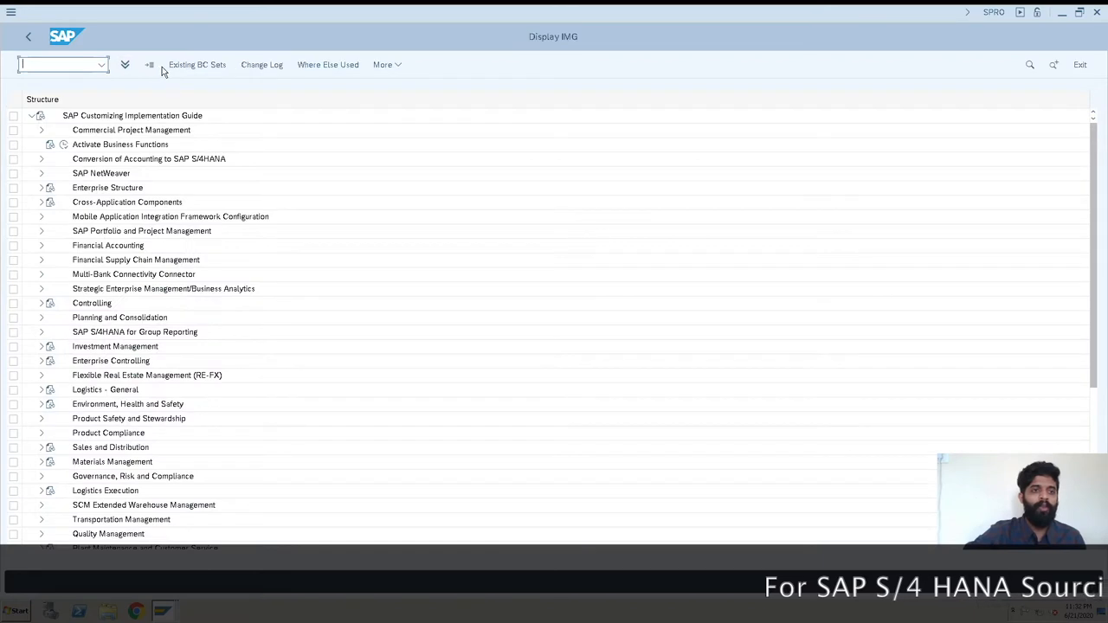
mouse_move(282, 372)
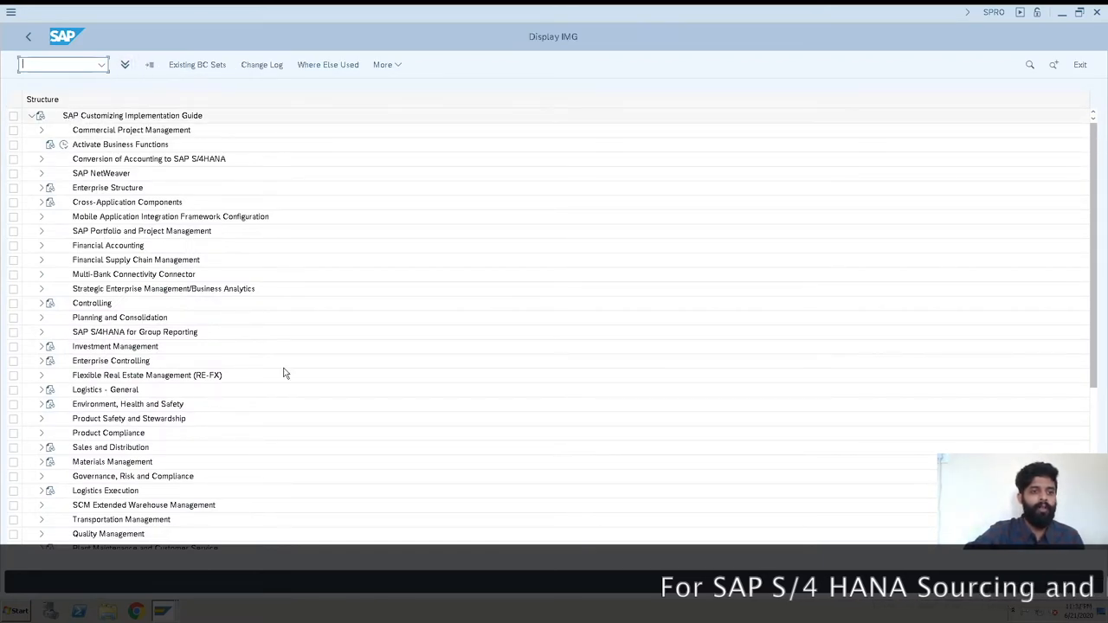
mouse_move(173, 170)
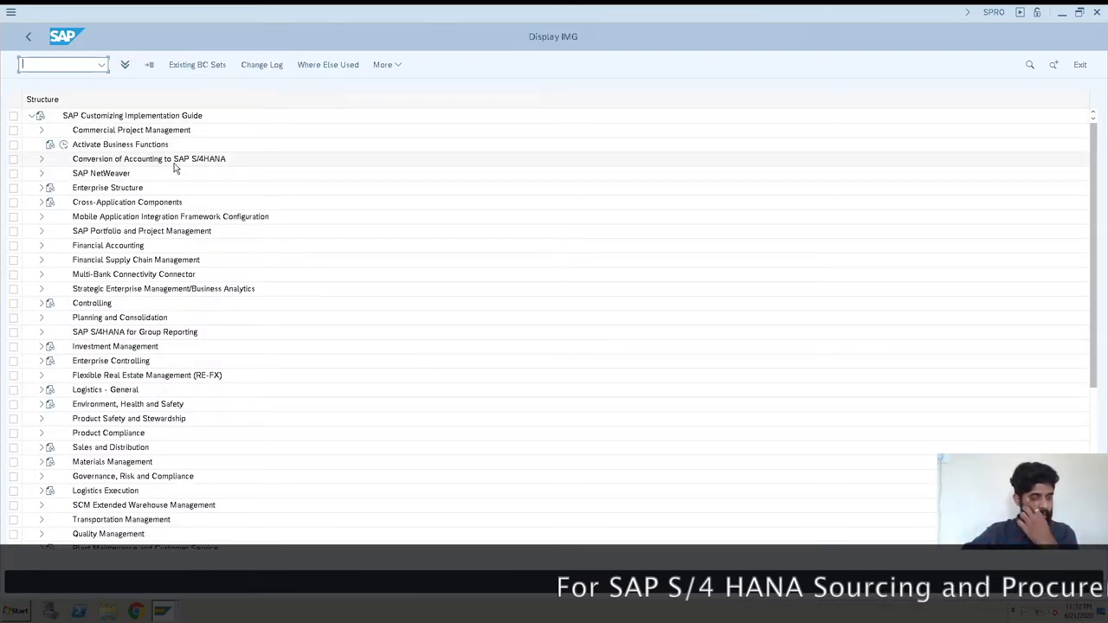
mouse_move(132, 188)
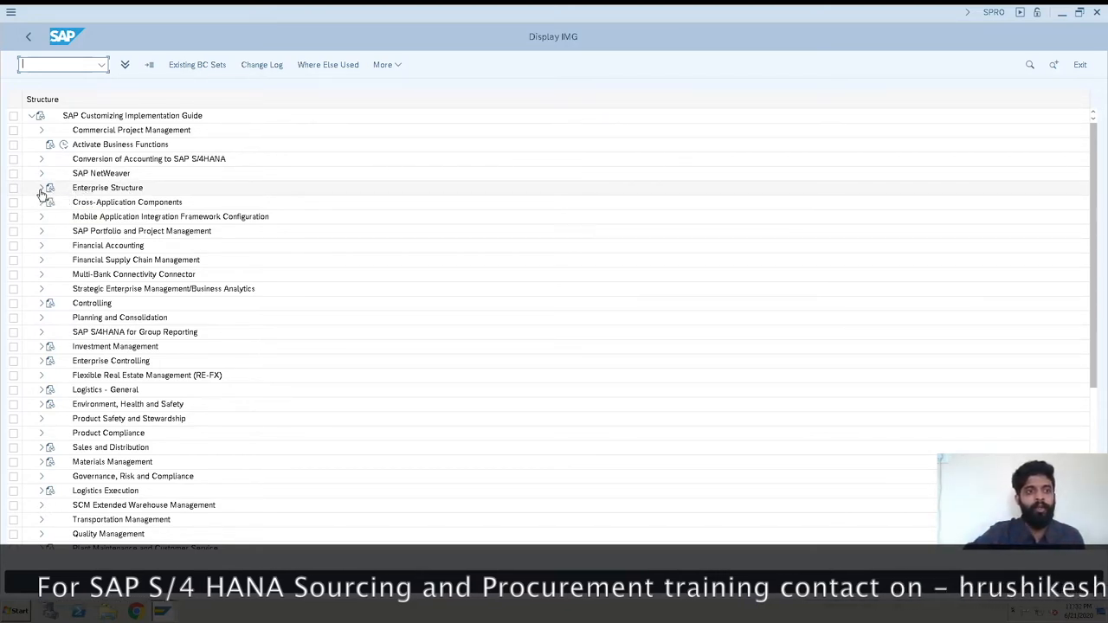
click(40, 188)
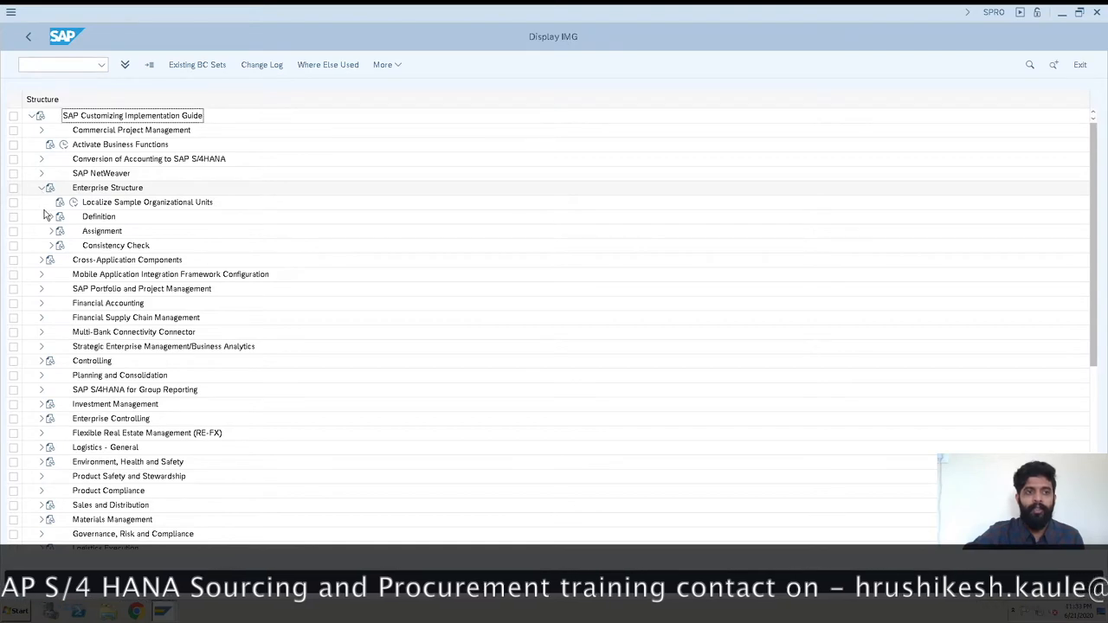
click(51, 216)
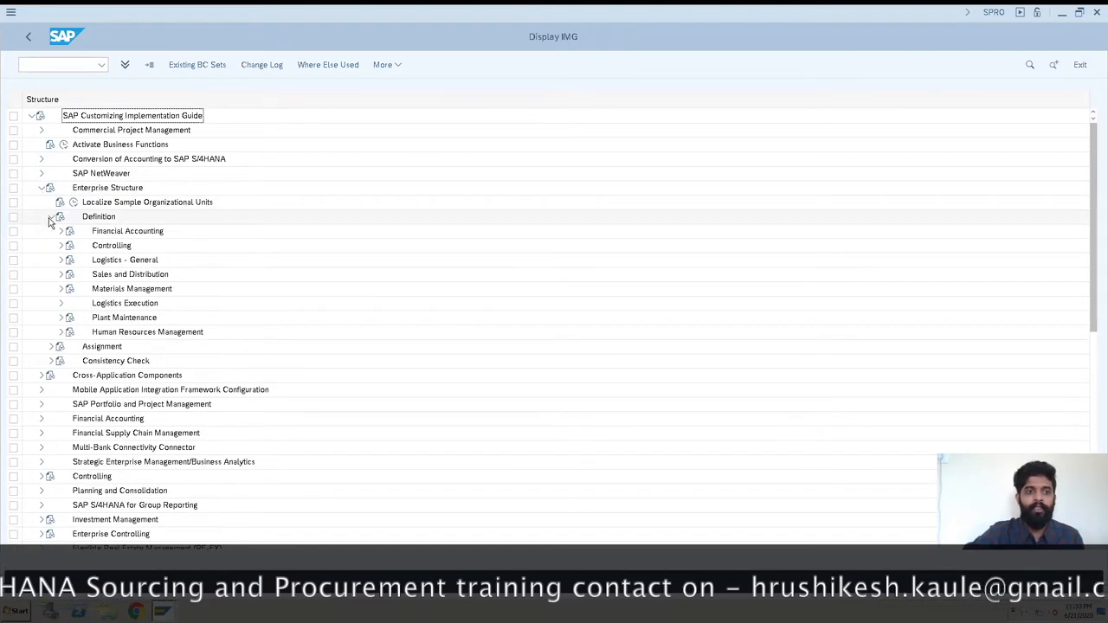
click(60, 231)
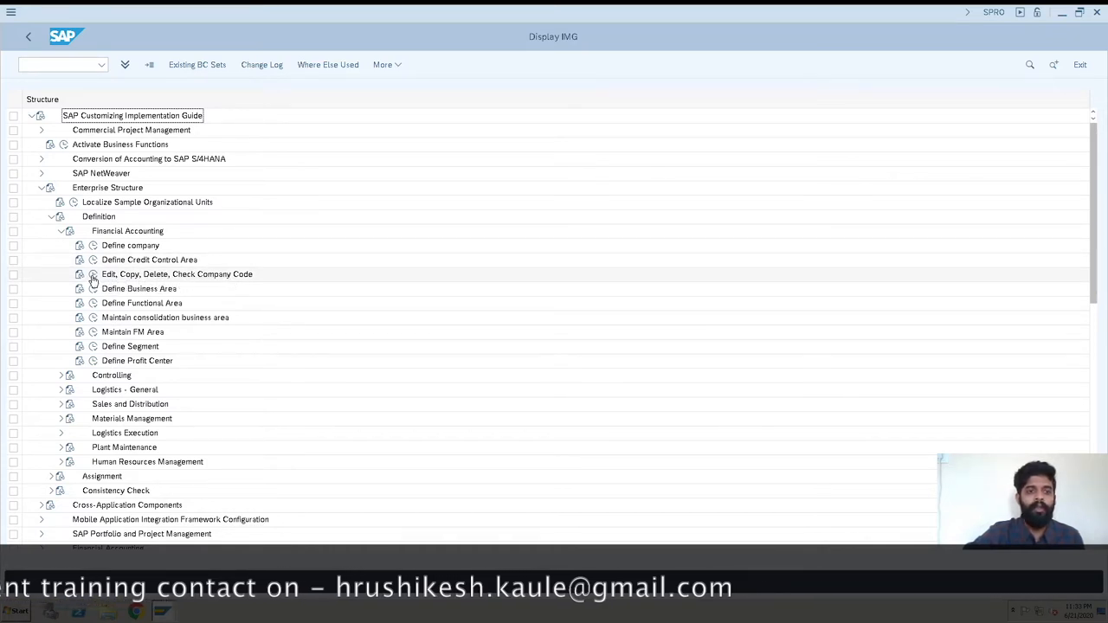
Step: Launch Edit, Copy, Delete, Check Company Code and start a new entry
double_click(176, 274)
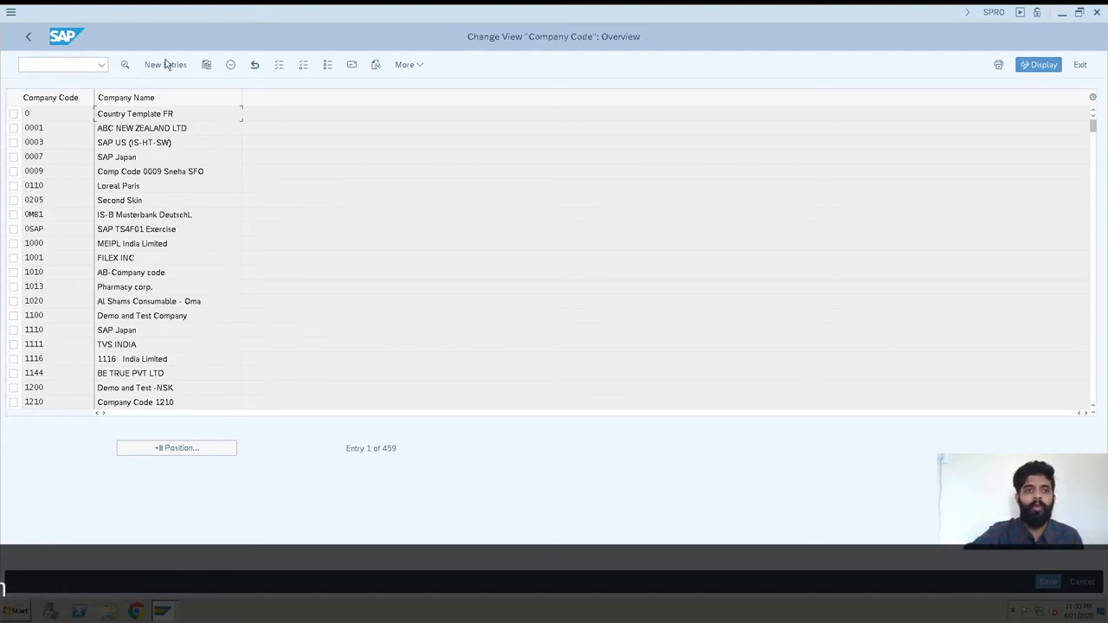
click(165, 64)
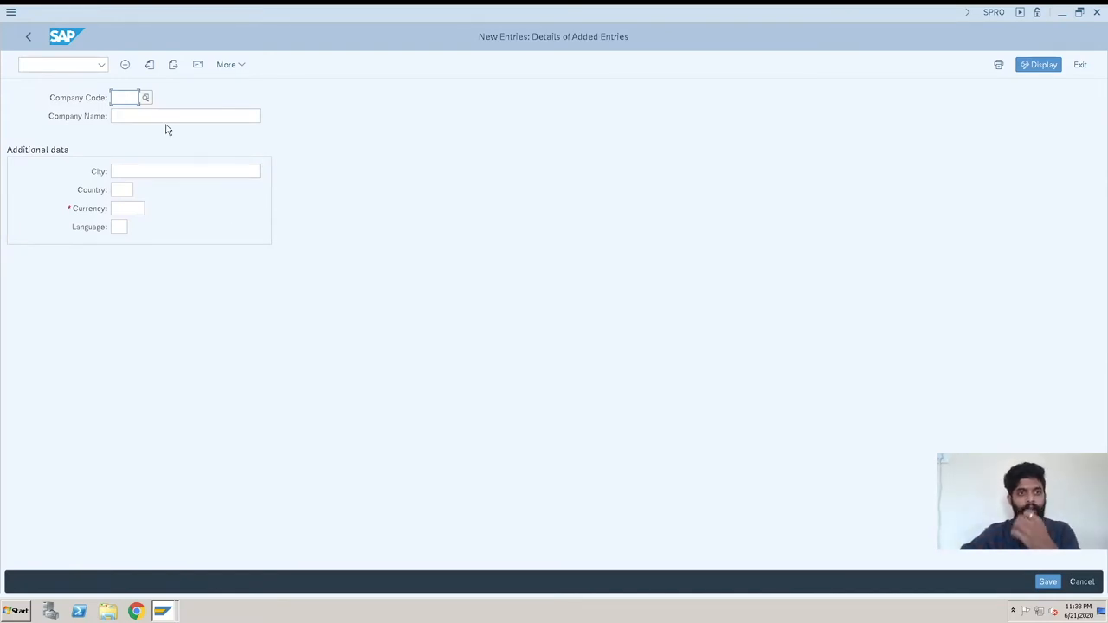
Step: Enter HB00 as the new company code, replacing the mistyped KB00
click(124, 97)
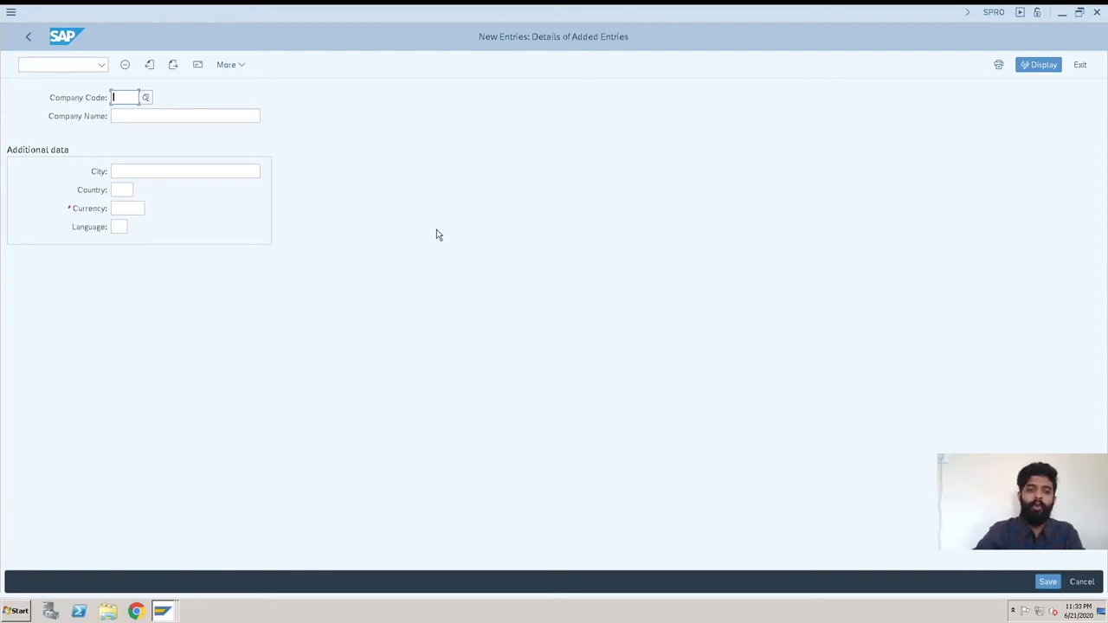
text(KB00)
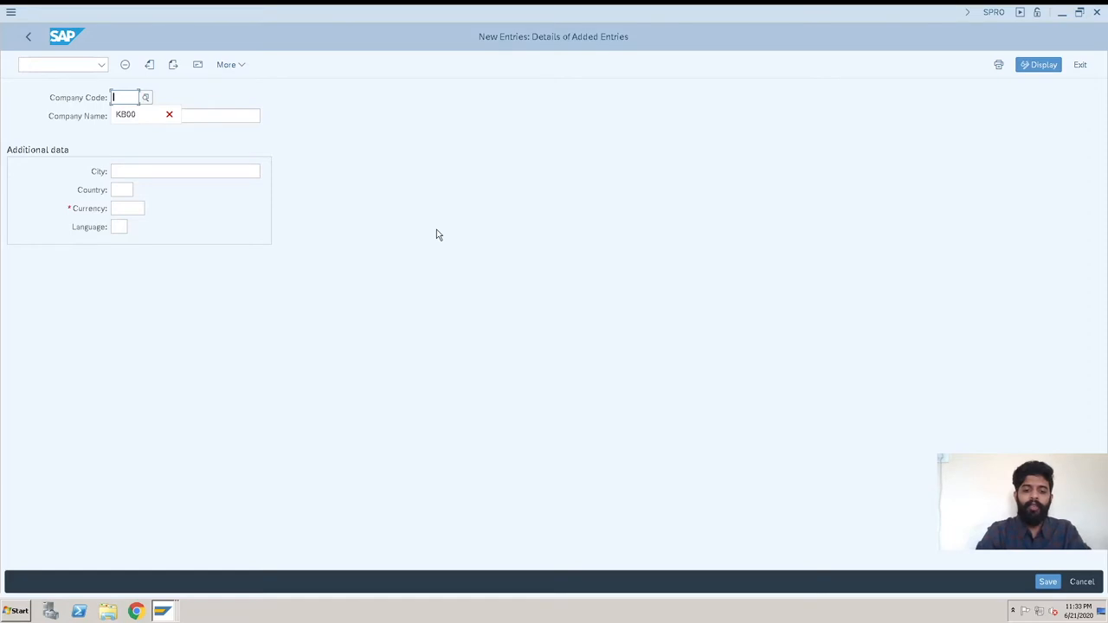
text(hb)
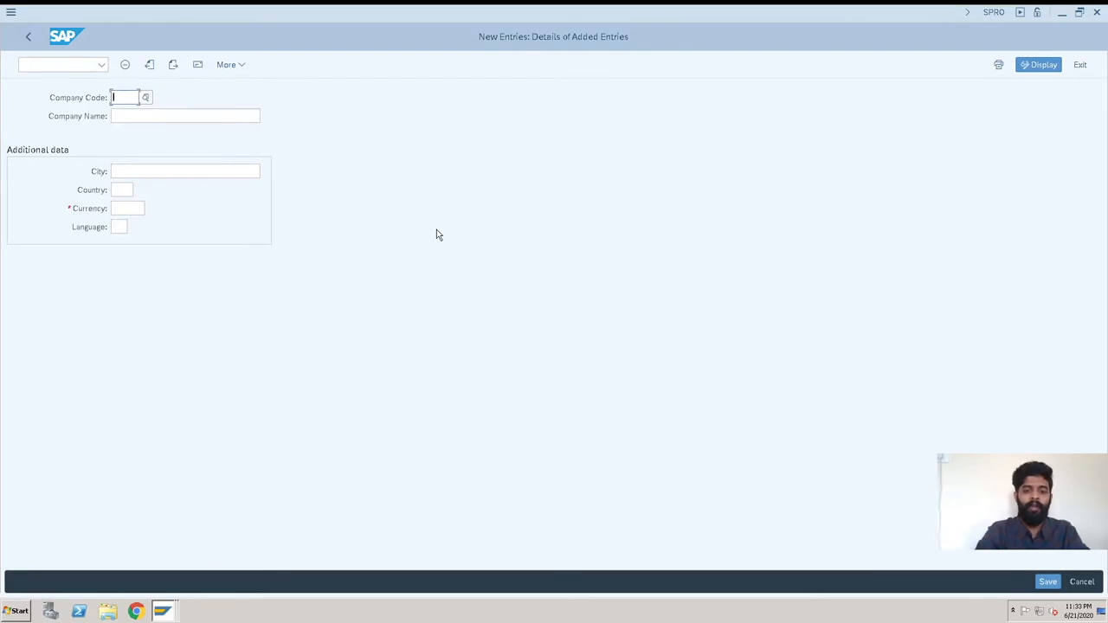
text(HB00)
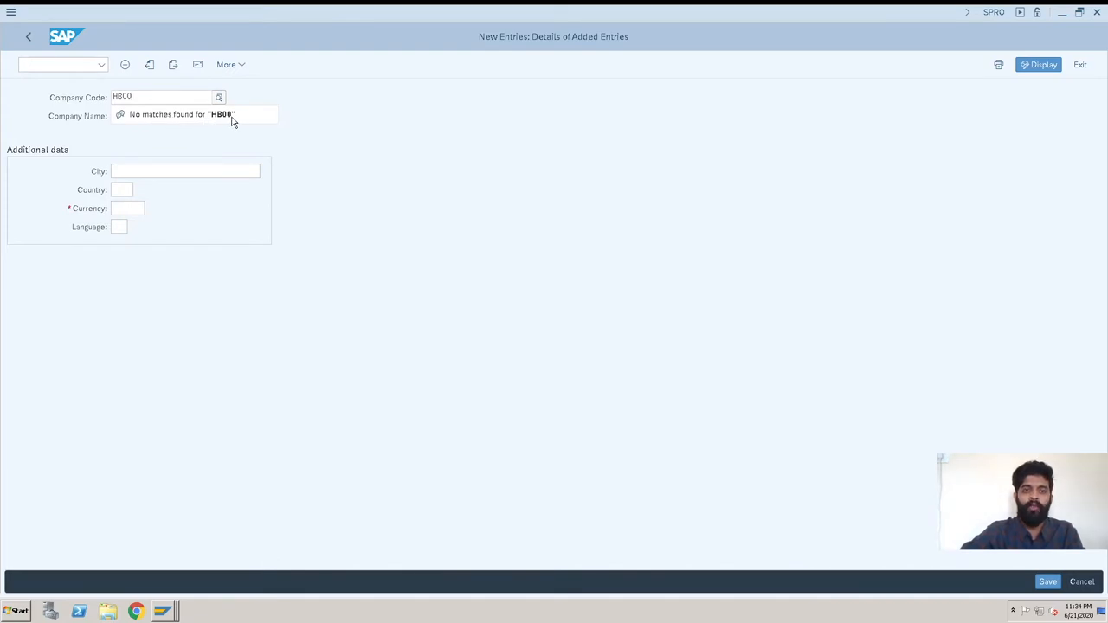
mouse_move(315, 121)
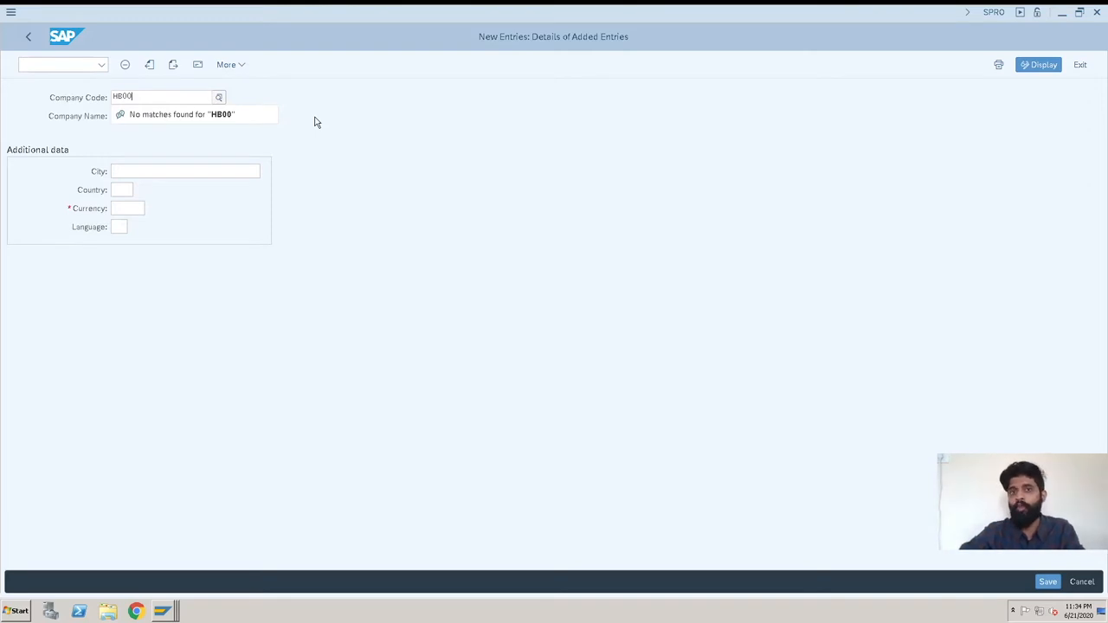
mouse_move(283, 97)
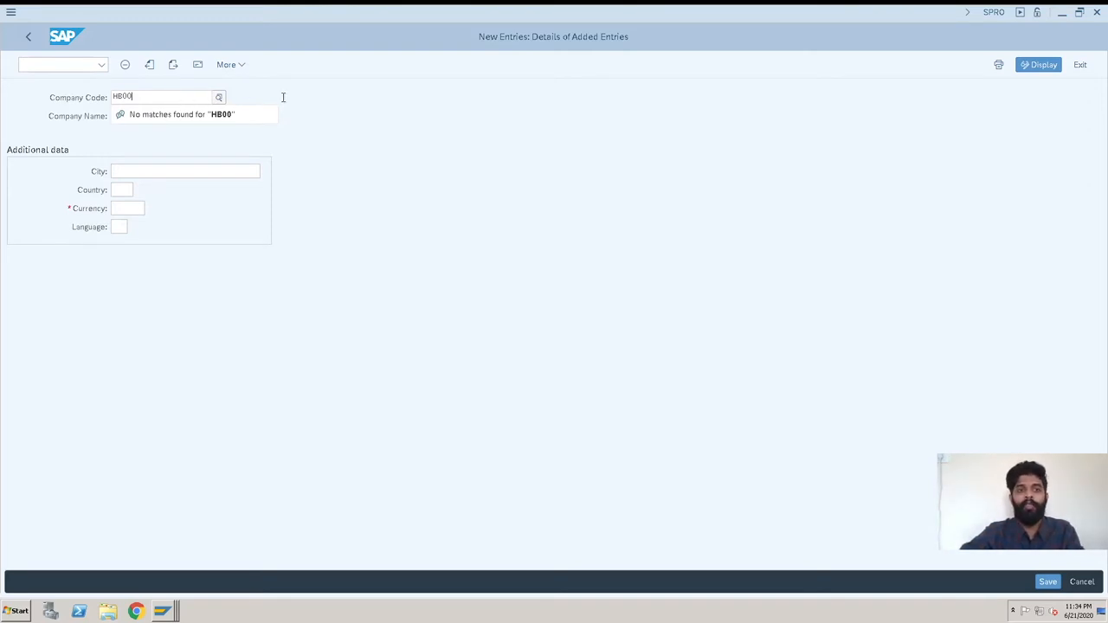
click(185, 116)
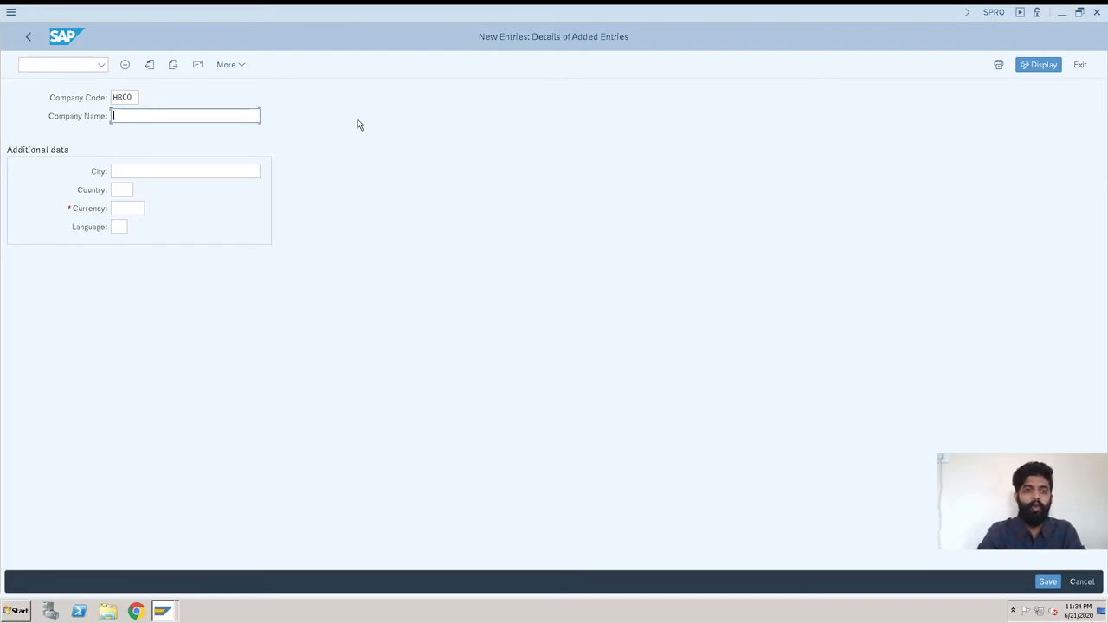
Step: Fill in name Kaule Brothers Ltd., city Pune, country IN and currency INR
text(K)
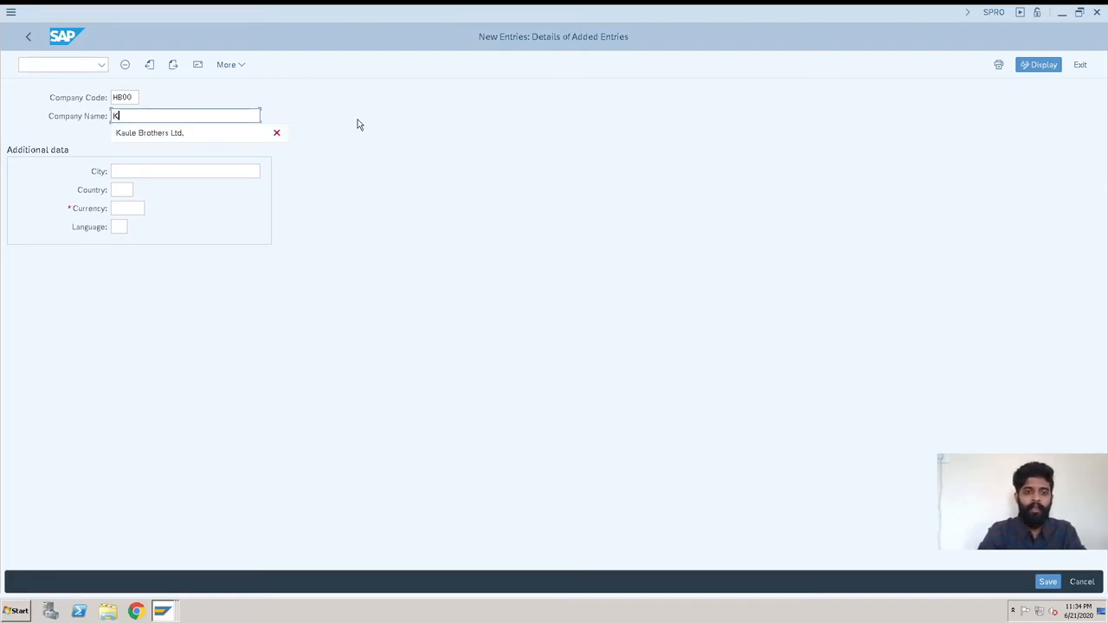
text(Kaule)
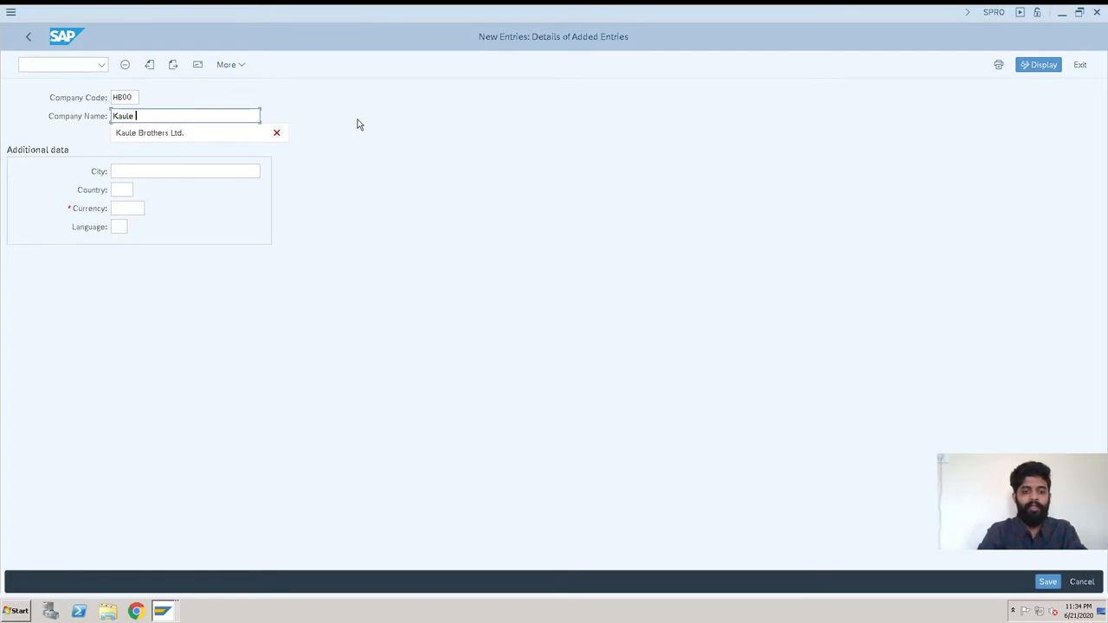
text(Brothers Ltd.)
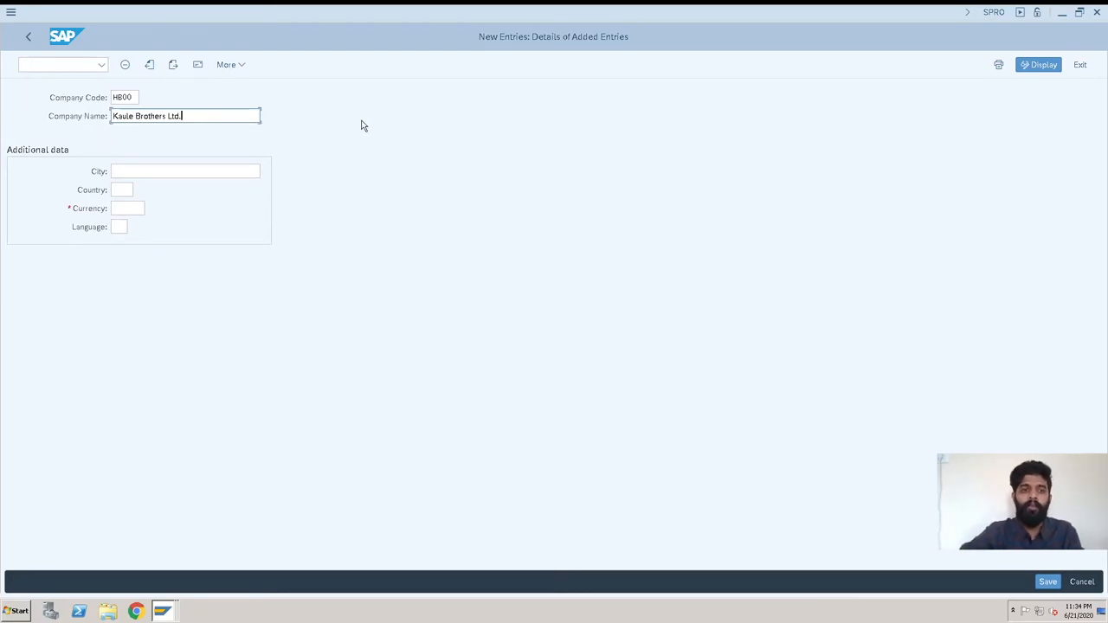
click(185, 171)
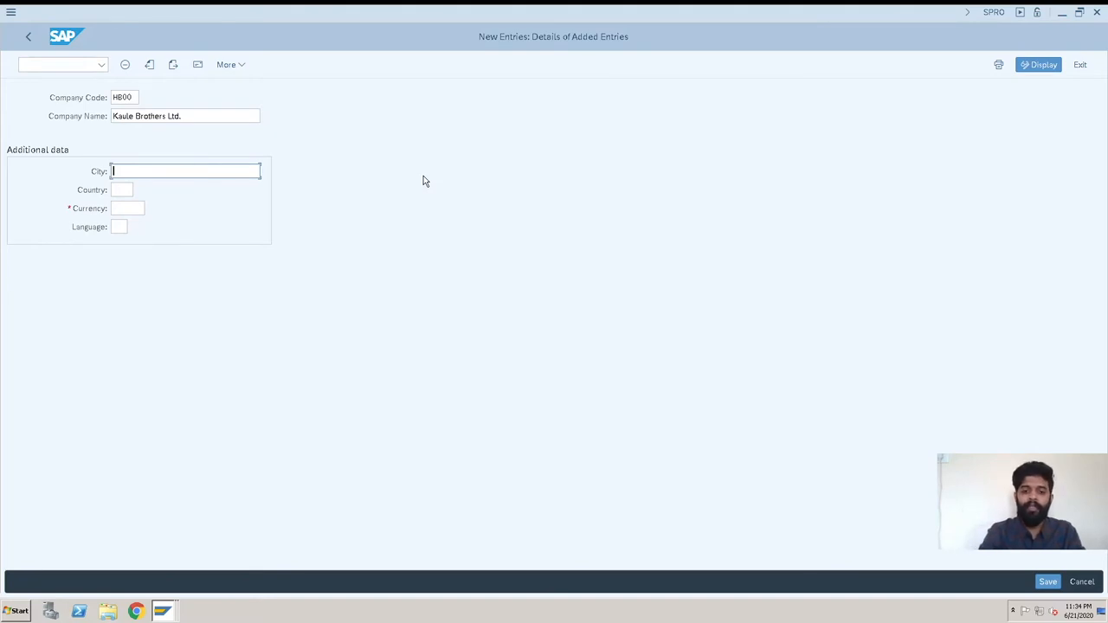
text(Pune)
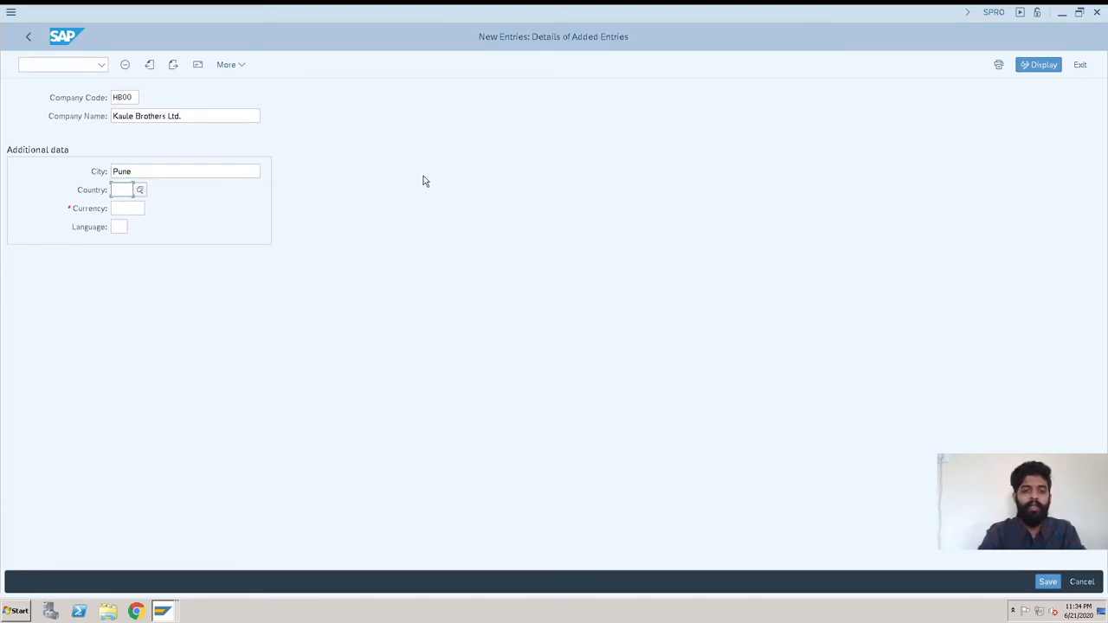
text(In)
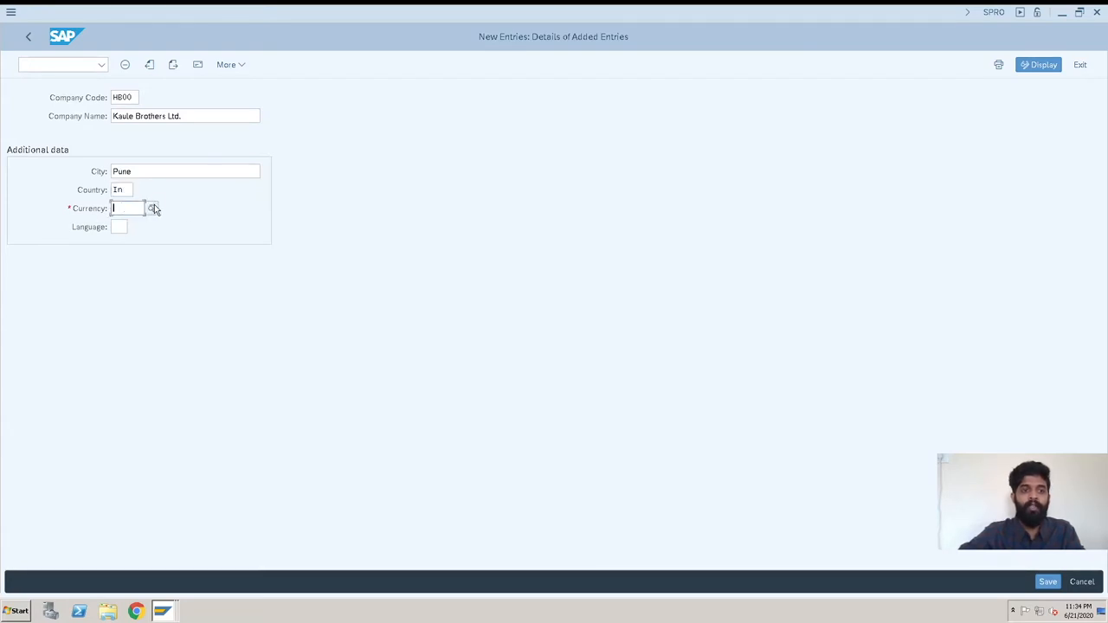
click(154, 208)
text(I)
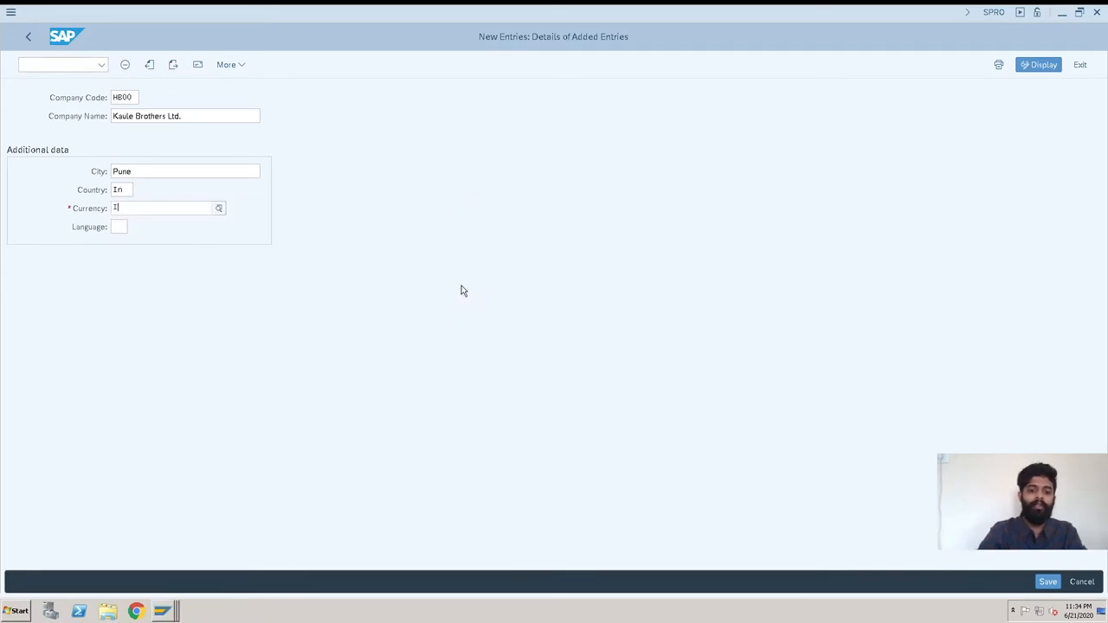
text(NR)
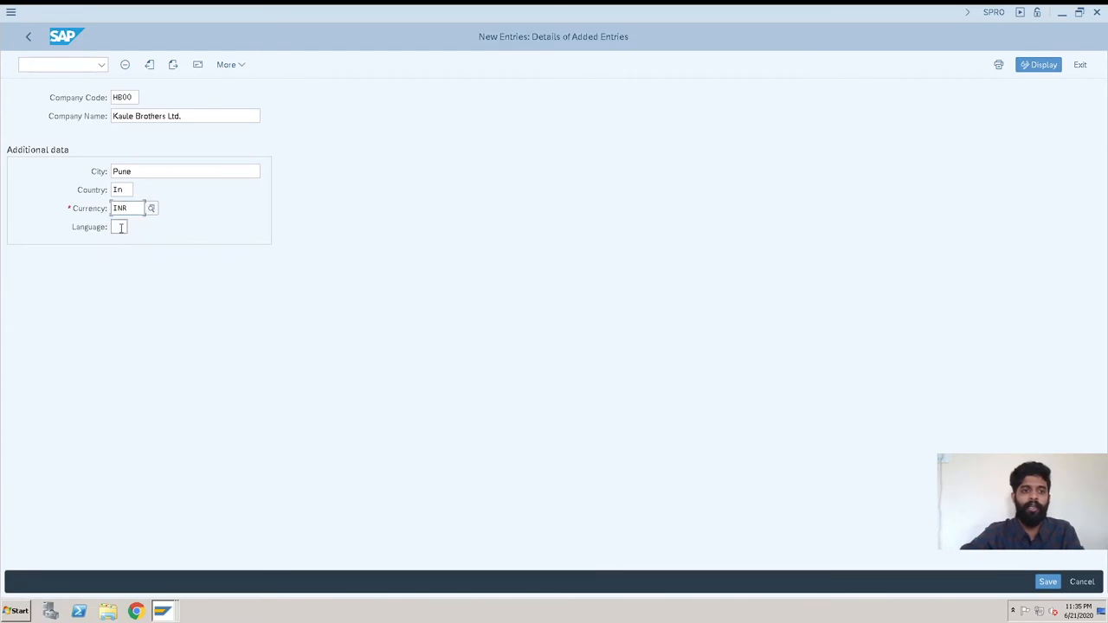
Step: Set the company code language to EN after closing the language list
click(119, 227)
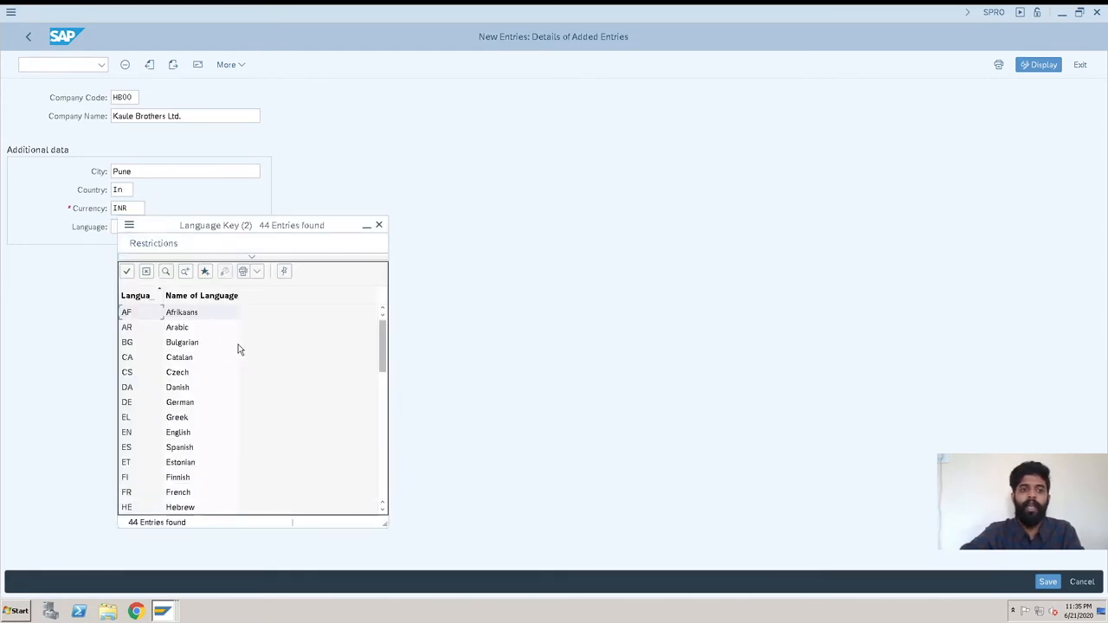
scroll(down, 3)
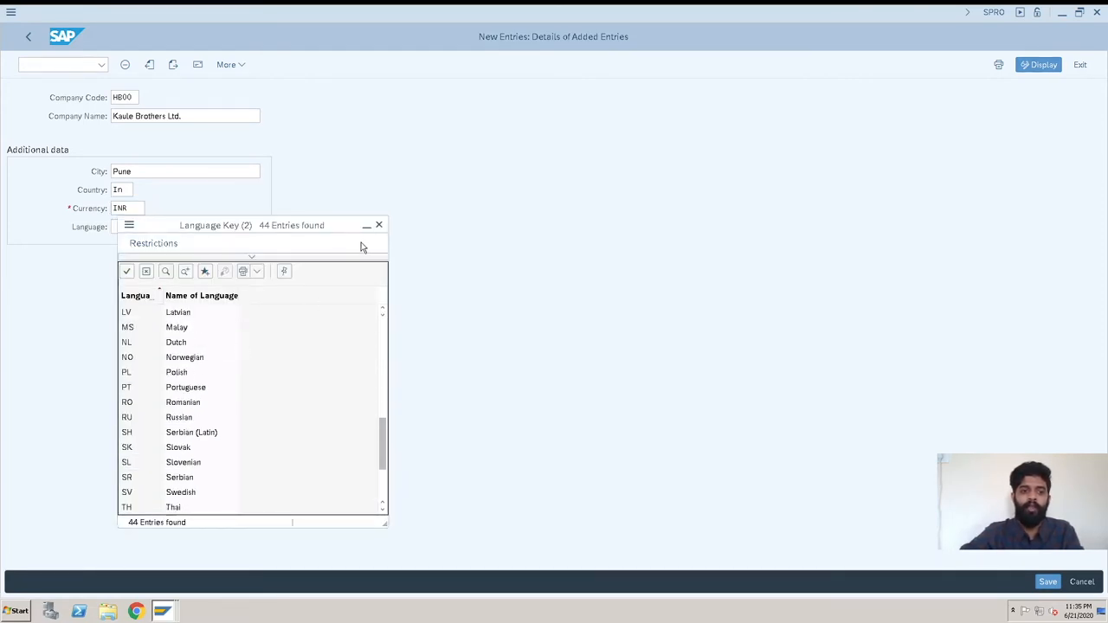
click(378, 225)
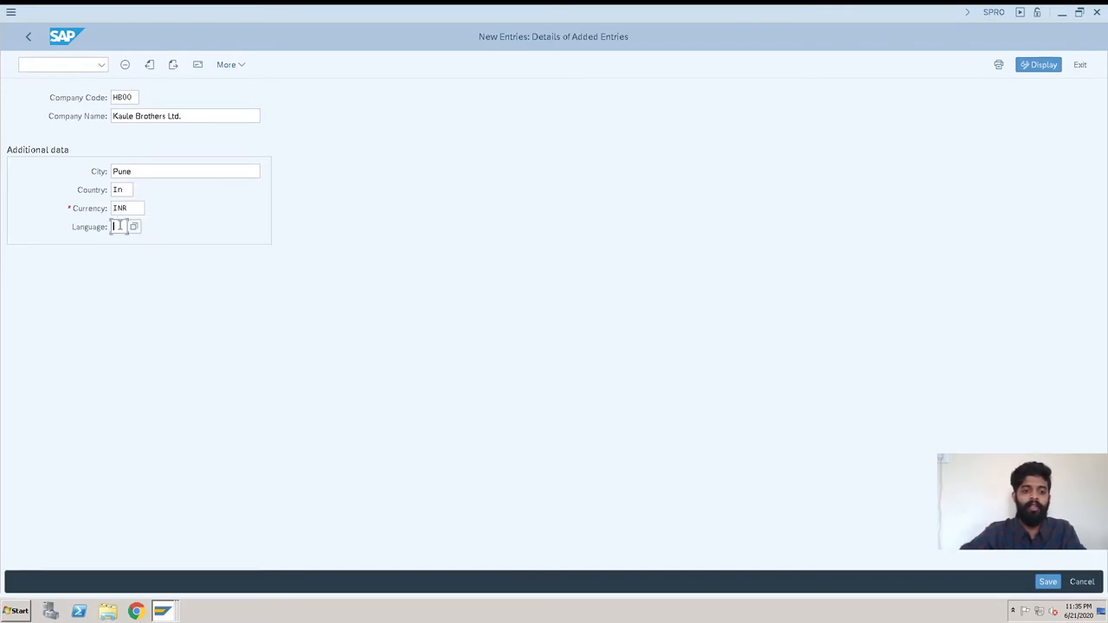
text(EN)
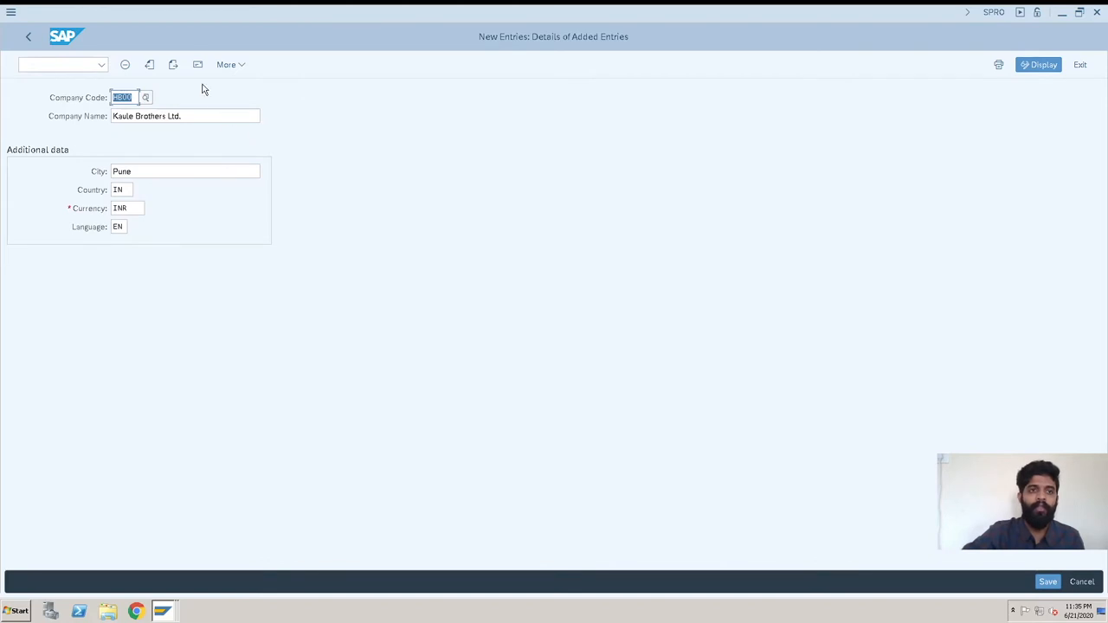
mouse_move(197, 64)
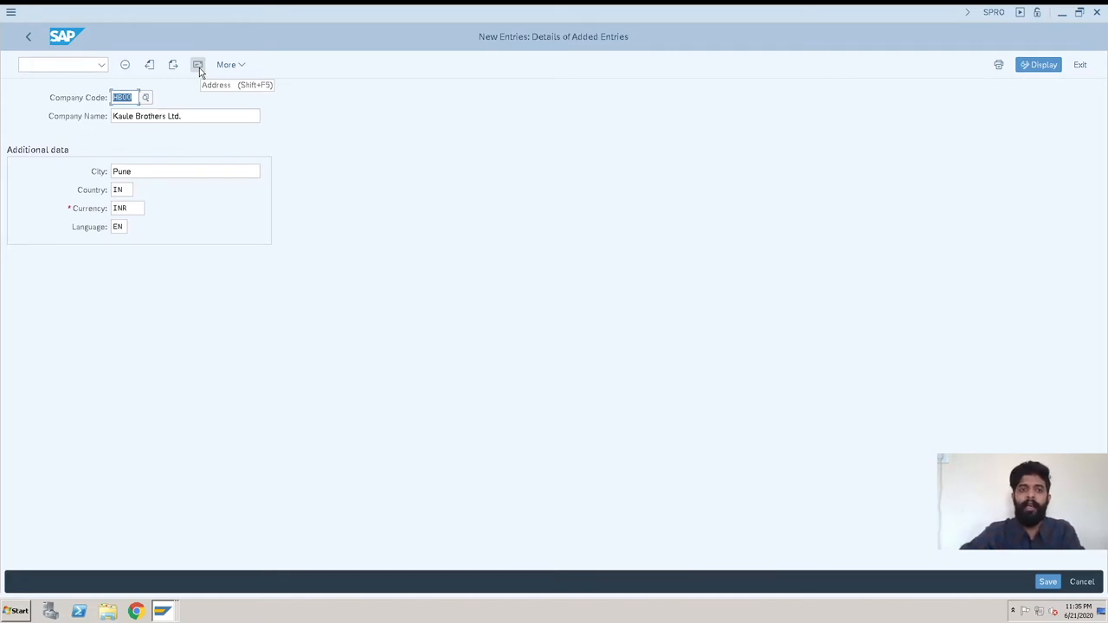
Step: Open HB00's address and set title Company with name Kaule Brothers Ltd
click(197, 64)
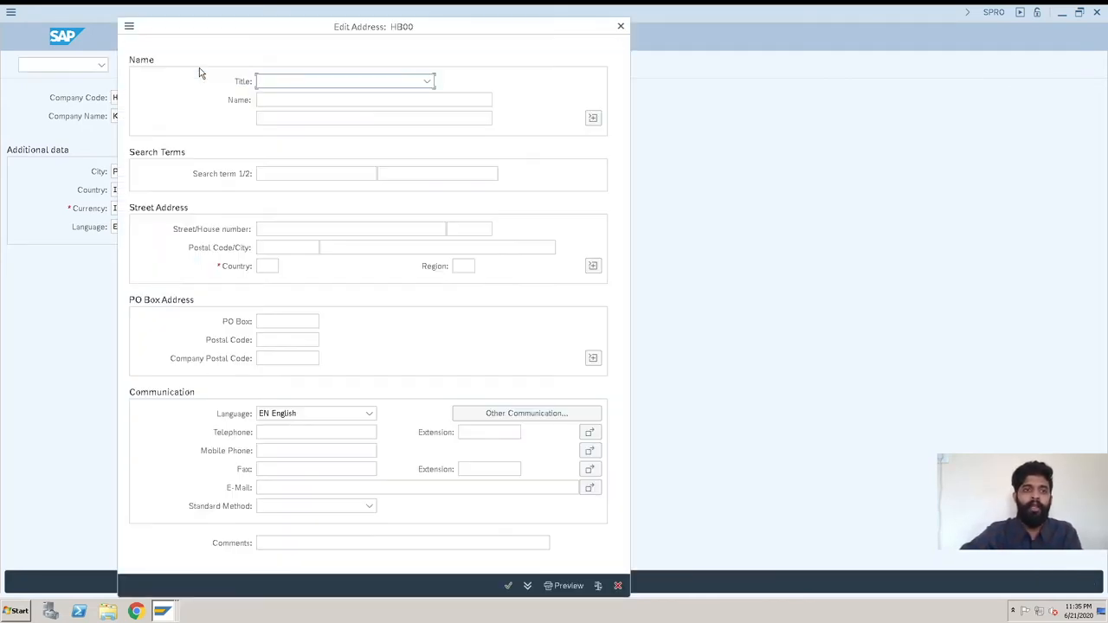
click(426, 81)
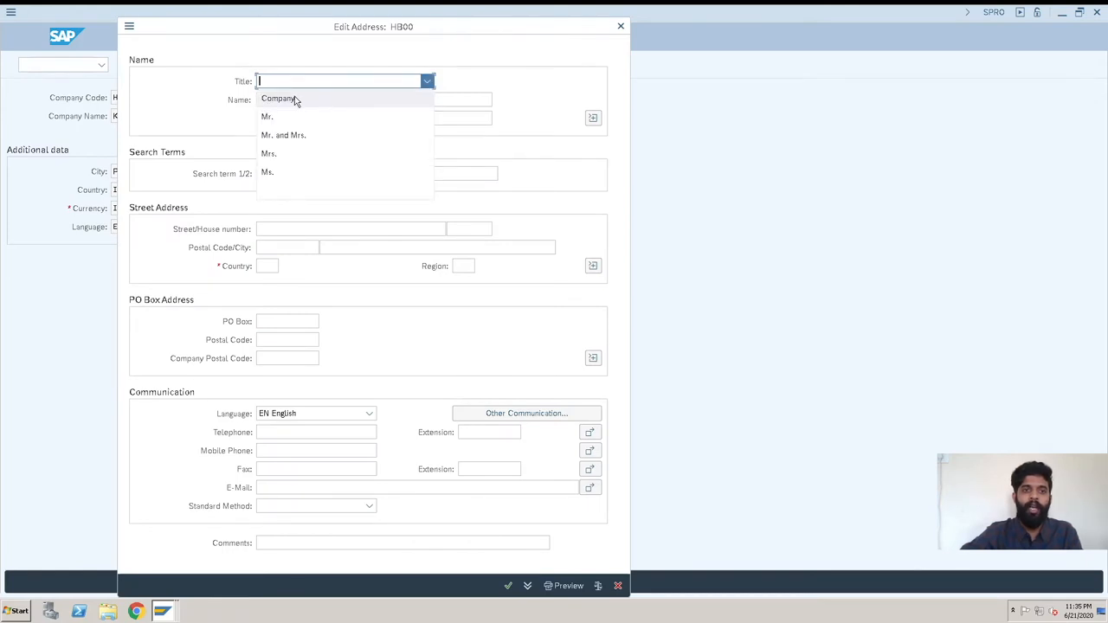
click(279, 98)
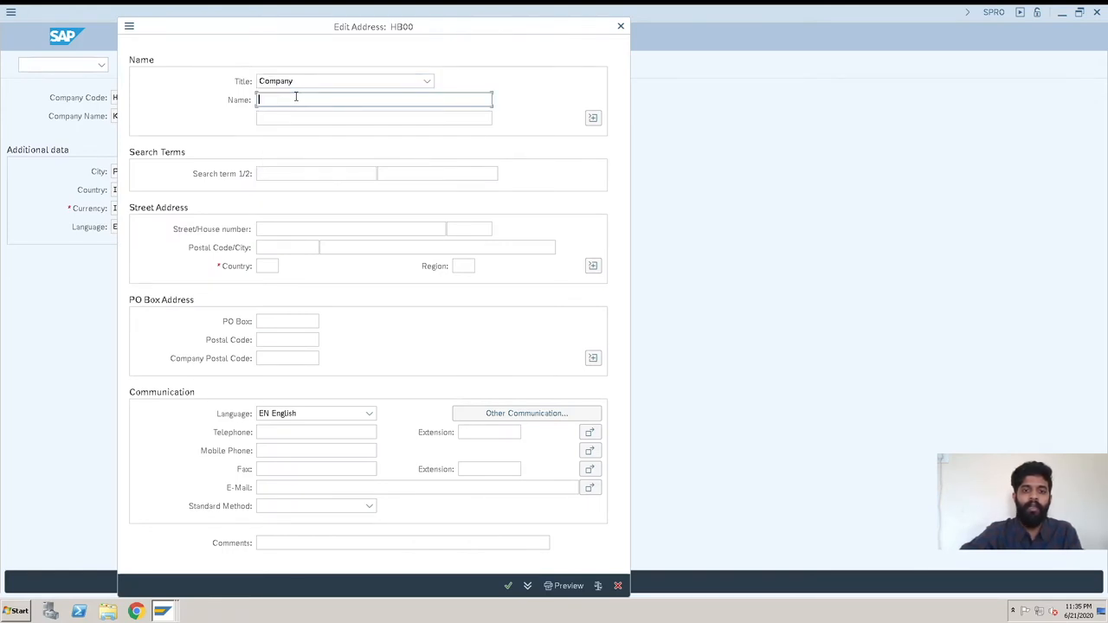
text(Kaule Brothers Ltd.)
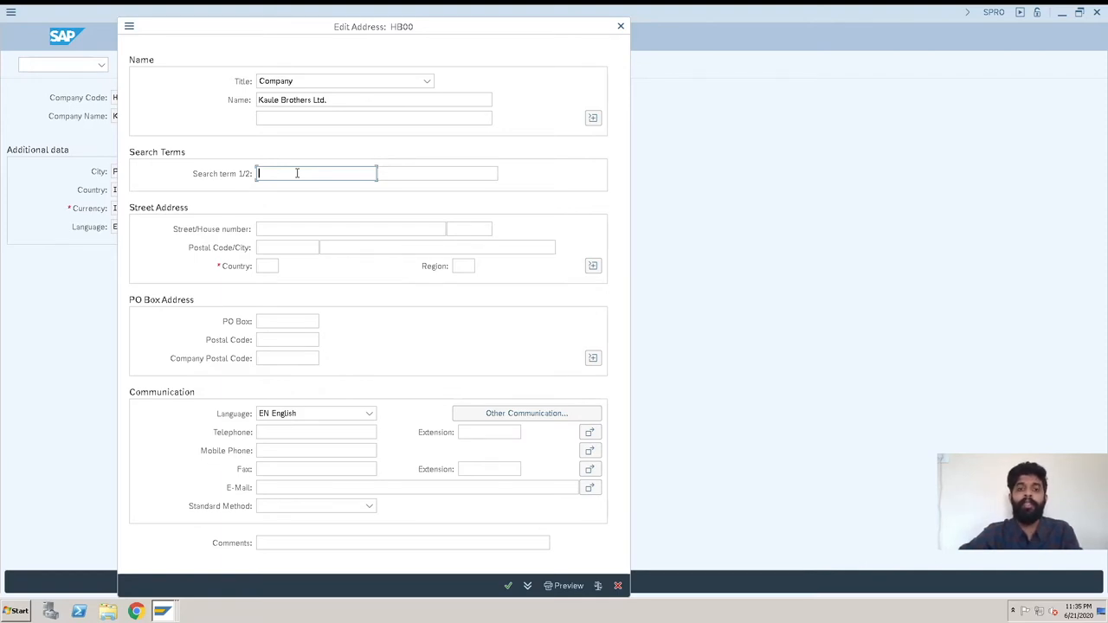
Step: Enter search term Kaule Brothers, street Sector no. 33, Chinchwad and postcode 411030
click(316, 173)
text(Kaule Brothers)
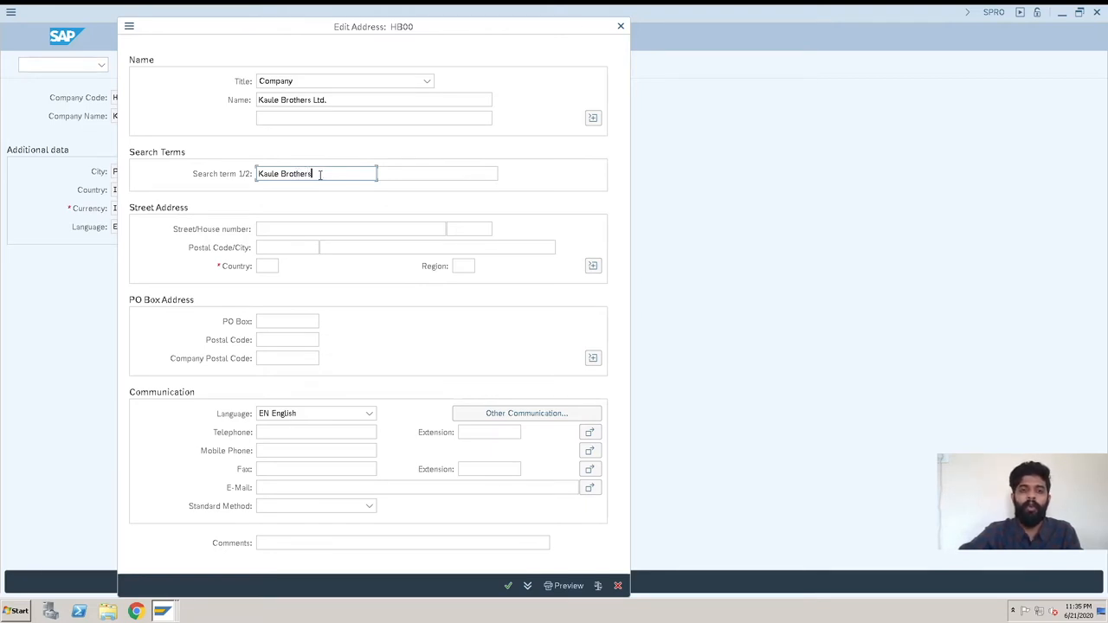
click(351, 228)
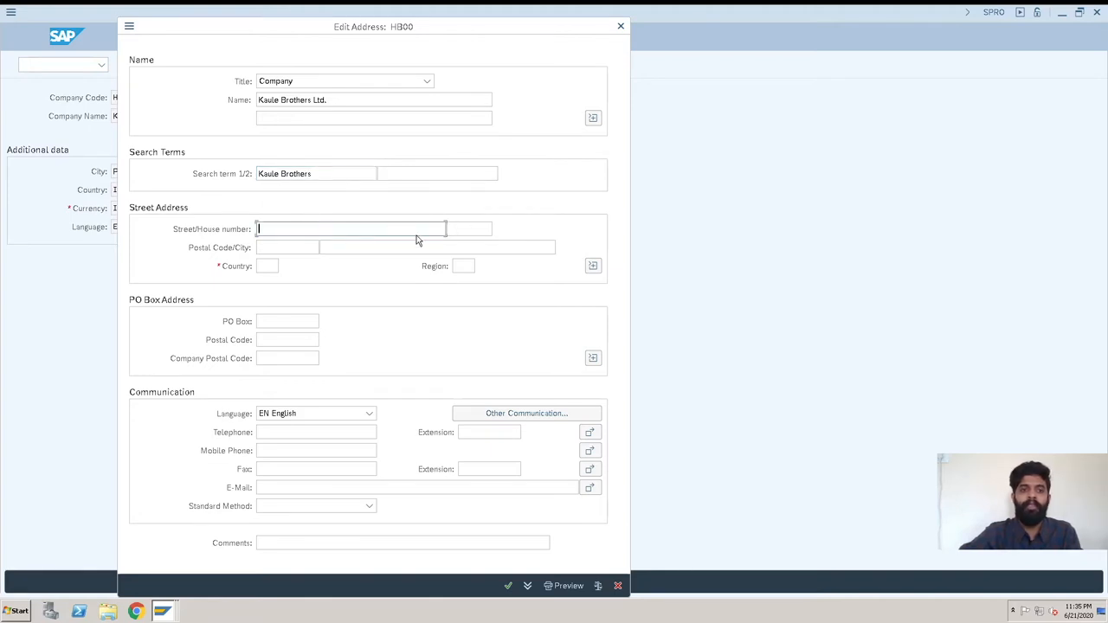
click(288, 247)
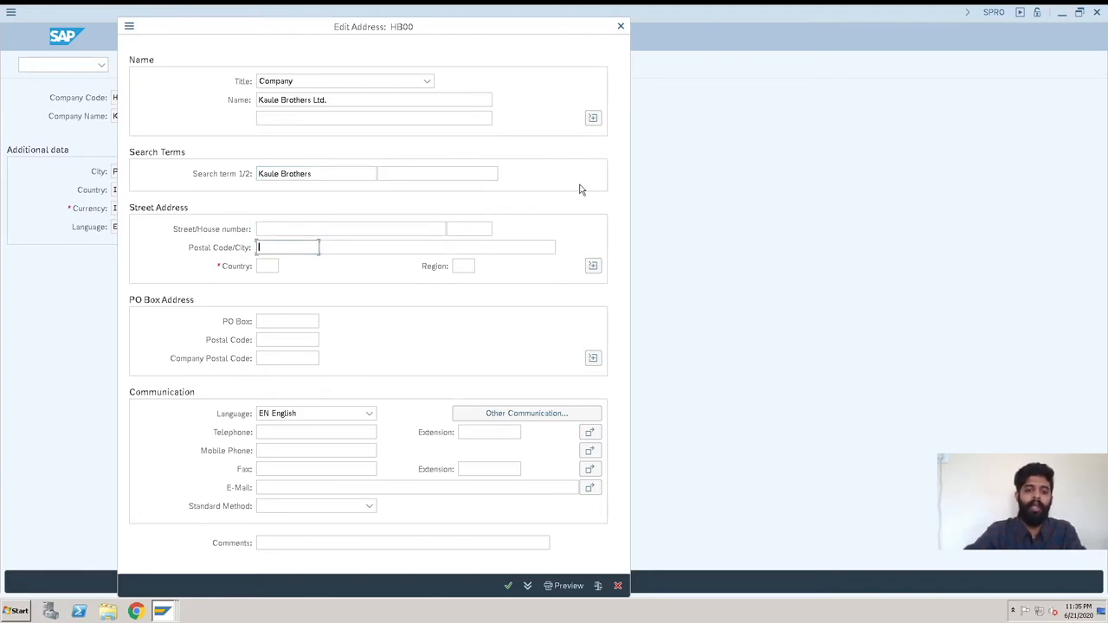
text(41)
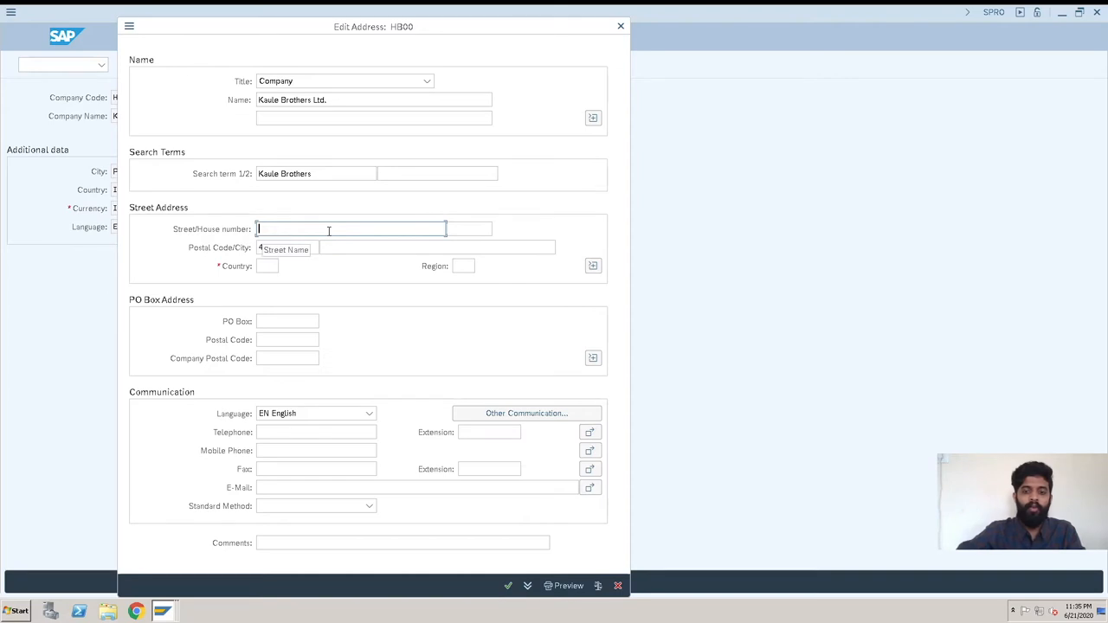
text(411030)
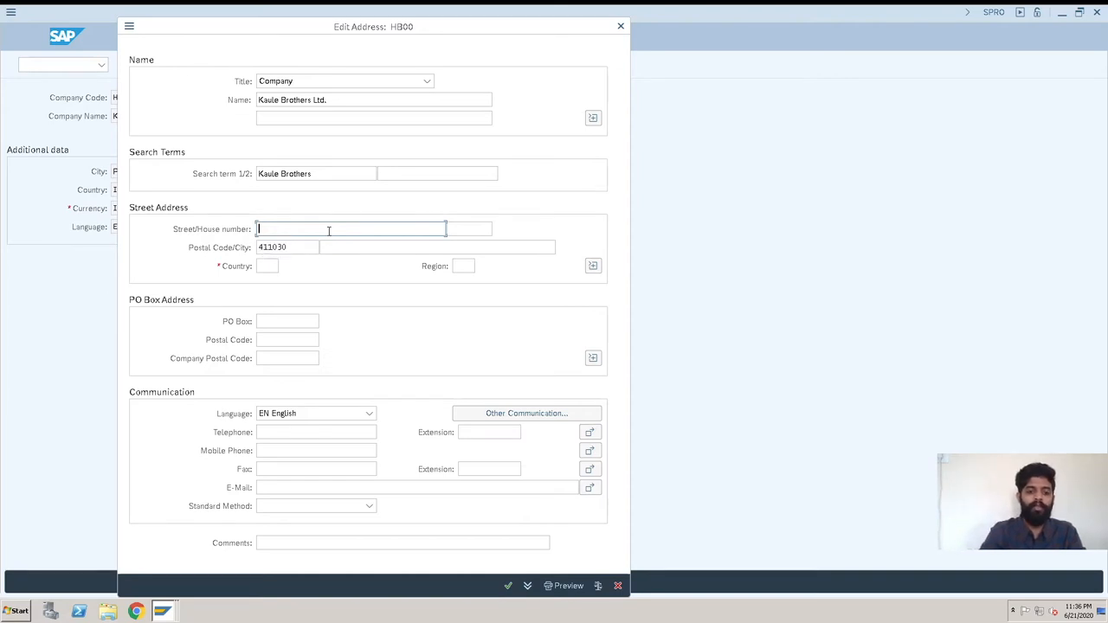
text(Sector)
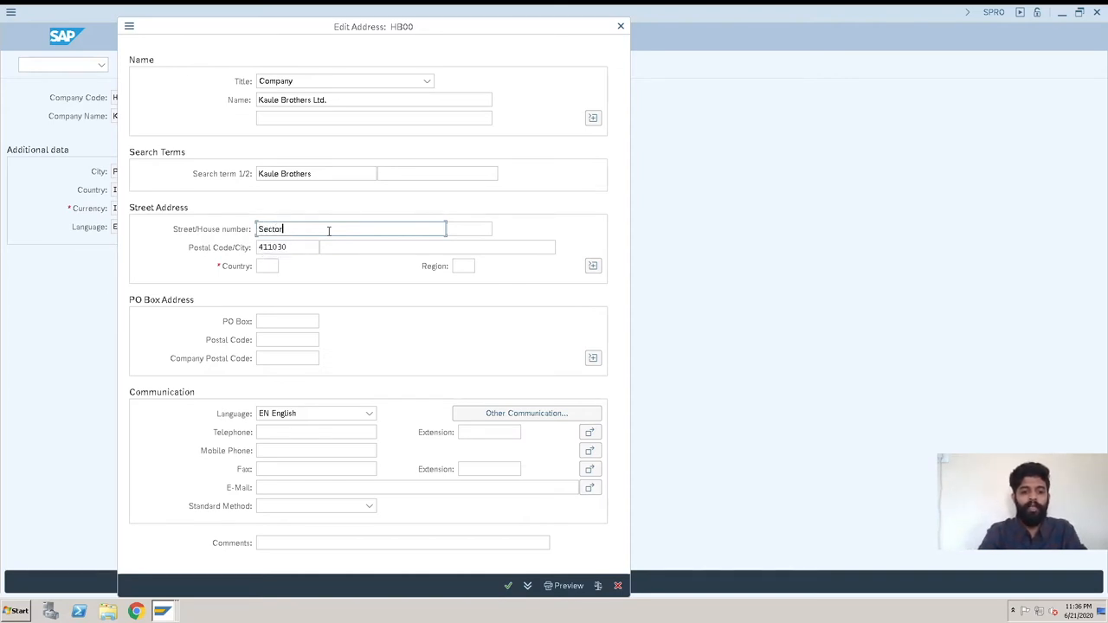
text(no.)
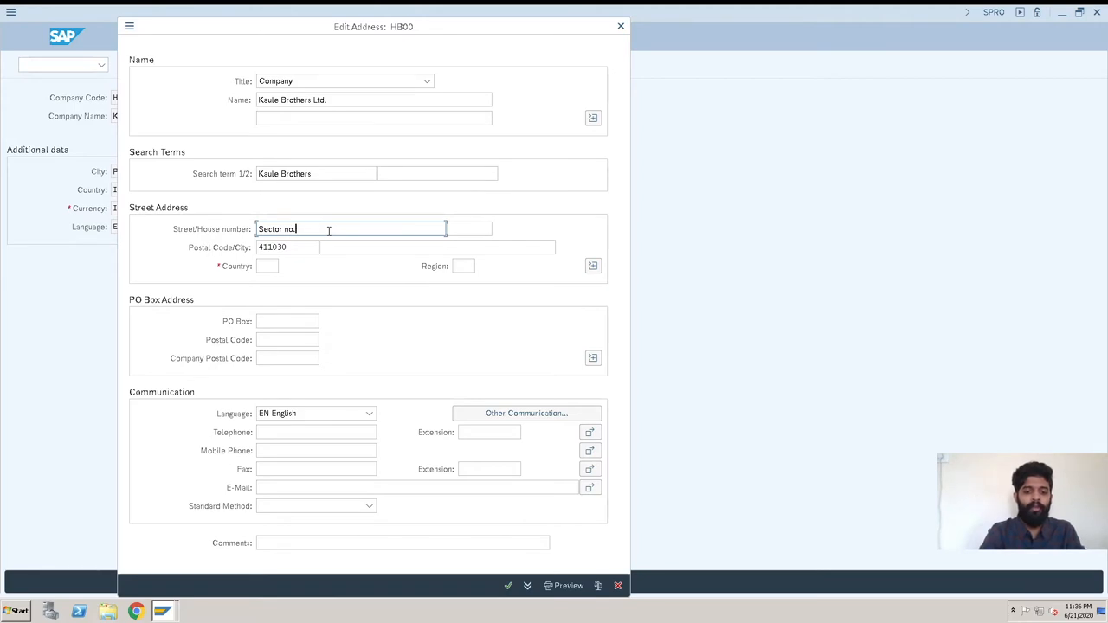
text(33)
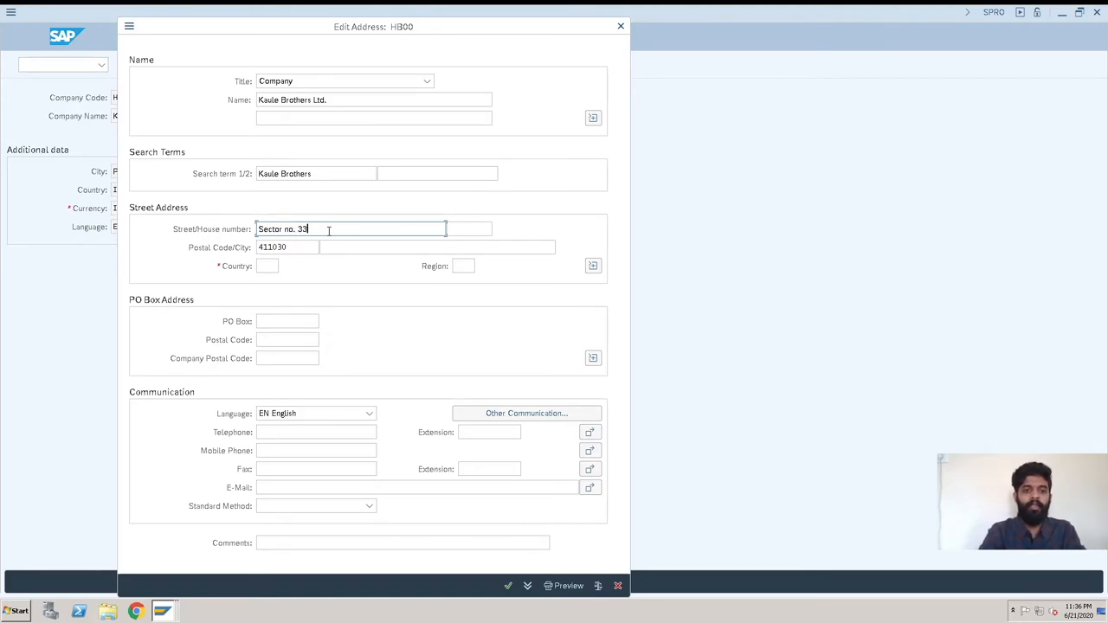
text(,)
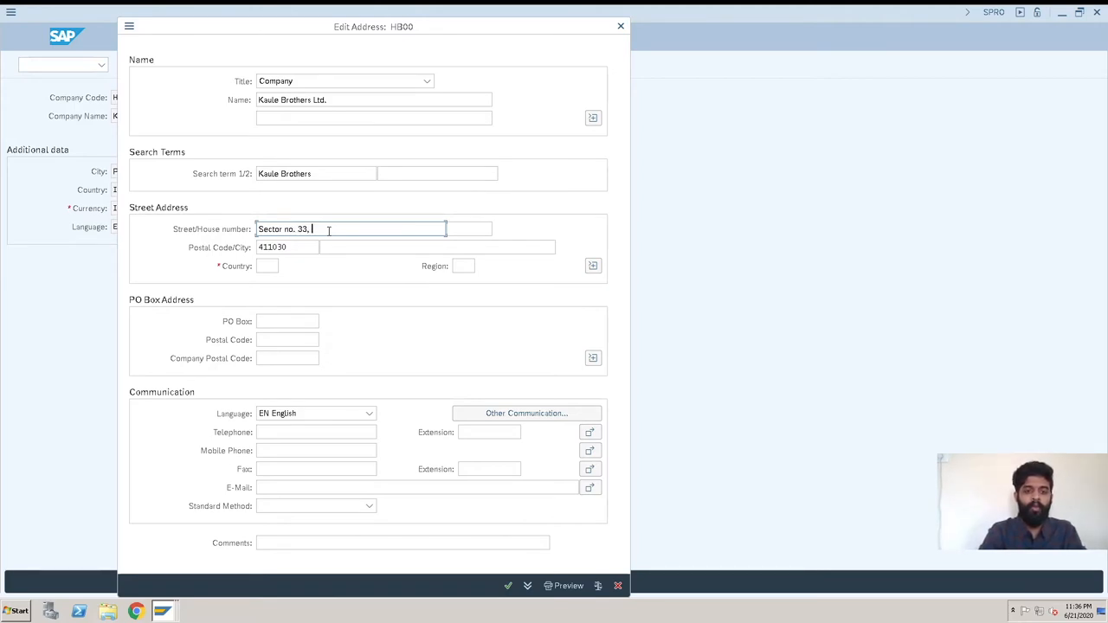
text(Chinchwad)
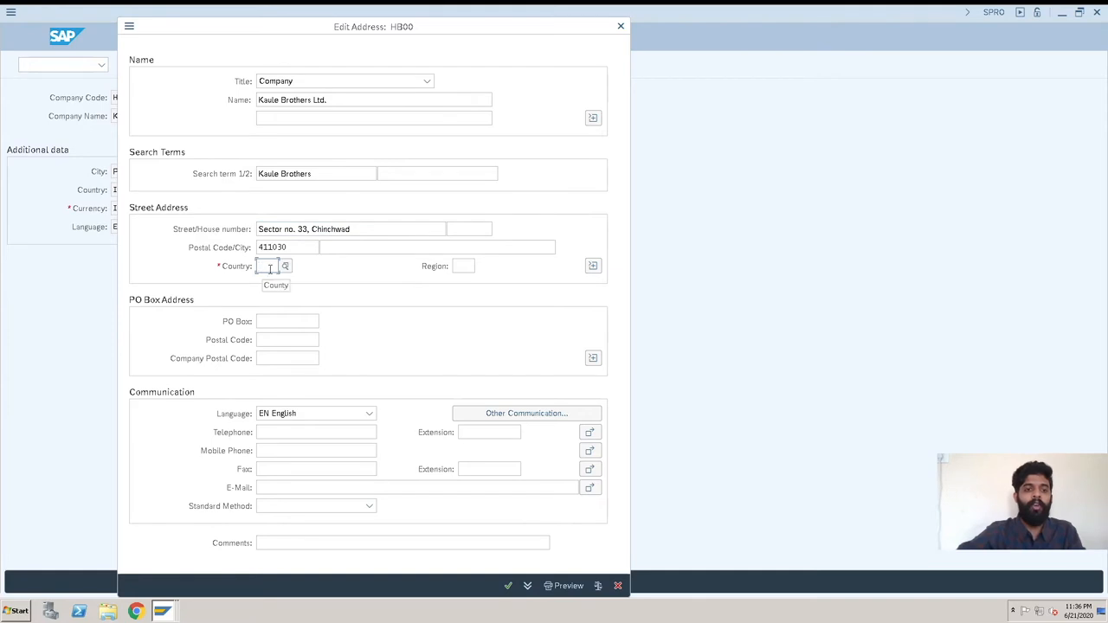
Step: Set the address country to Indian (IN) by searching the country list
text(In)
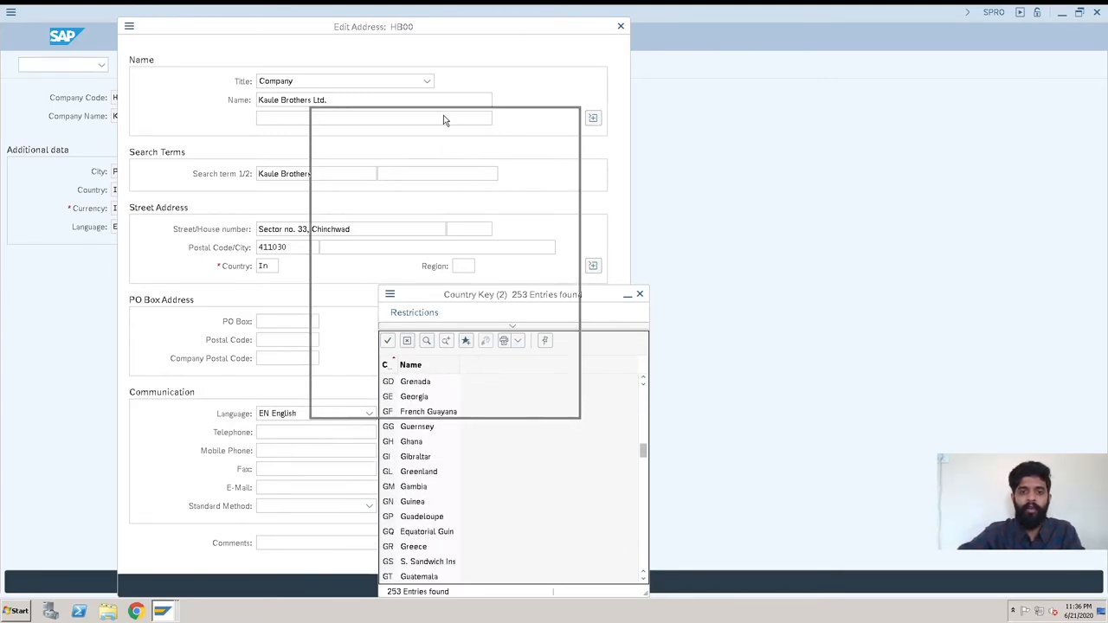
click(425, 340)
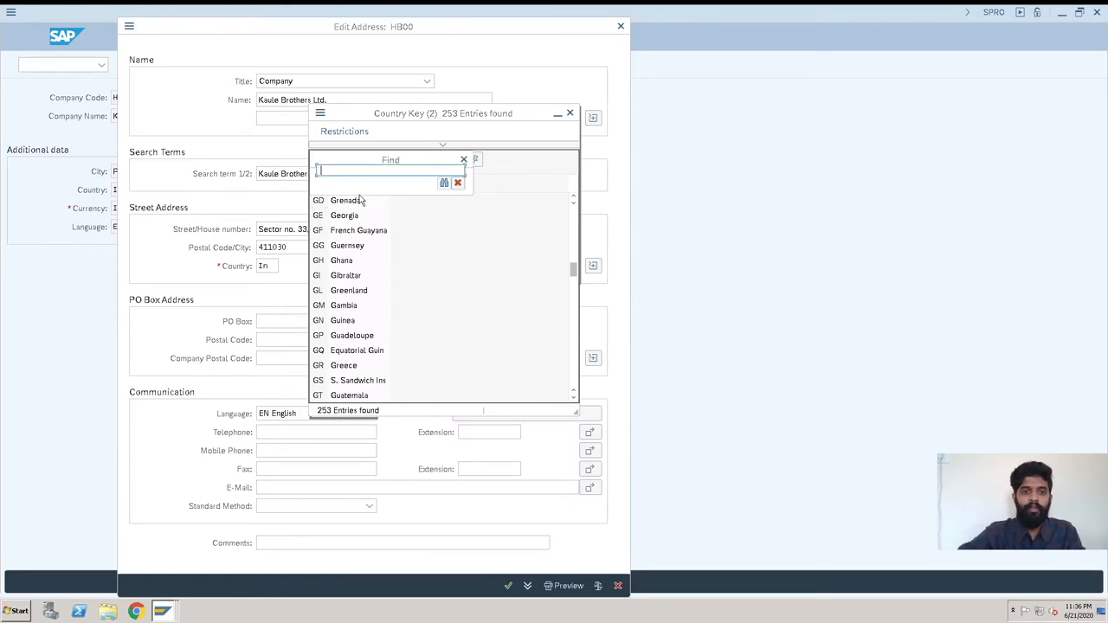
text(In)
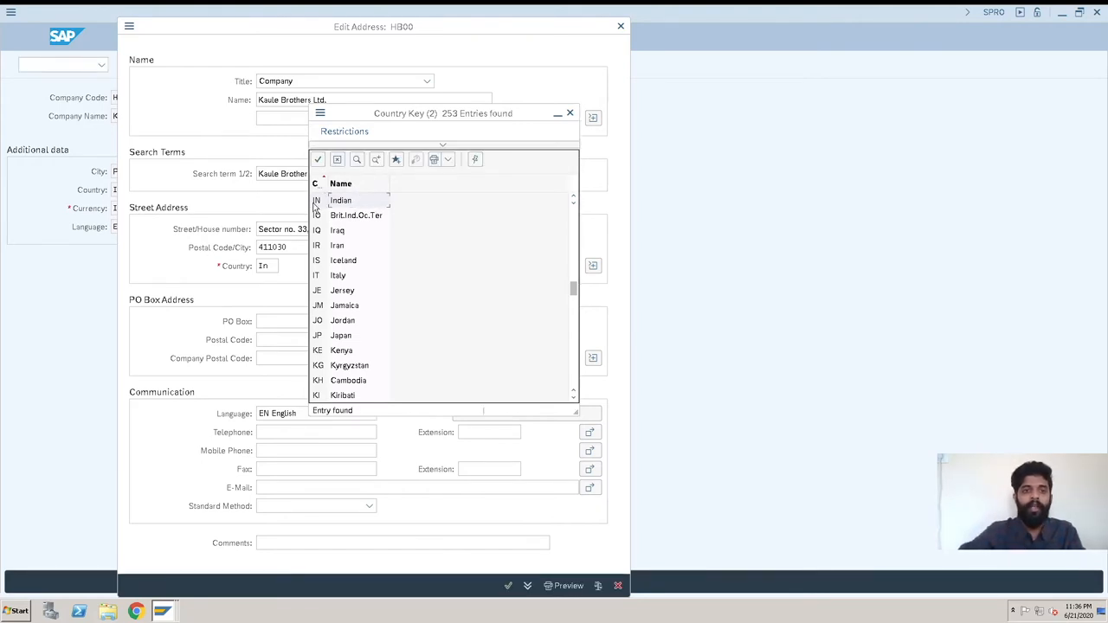
double_click(340, 200)
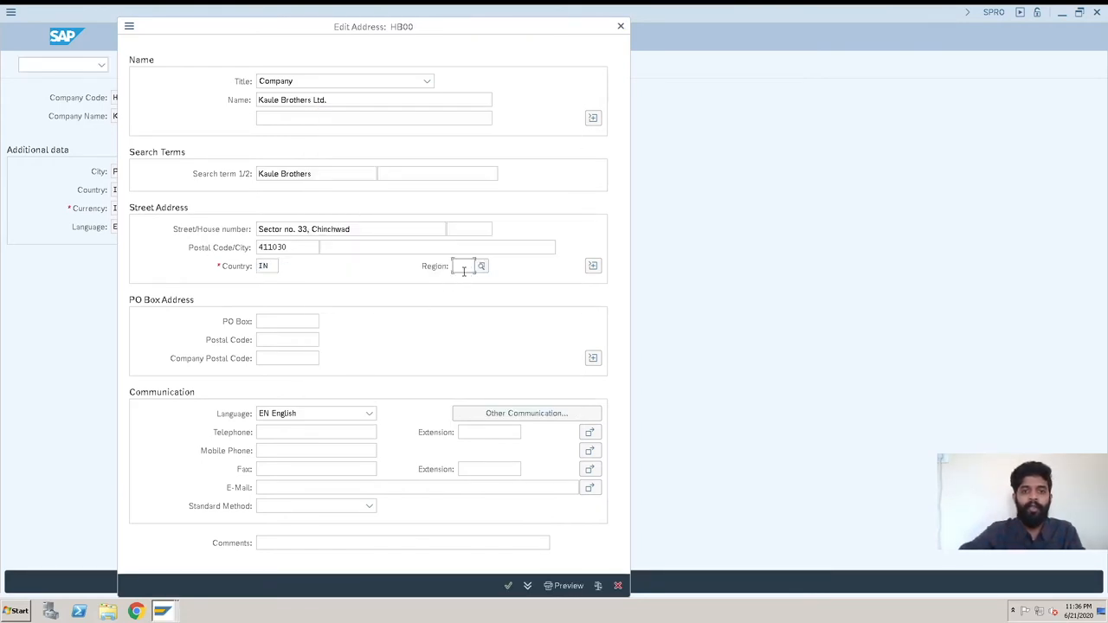
Step: Enter region 13 and PO box 411030 on the address
click(481, 266)
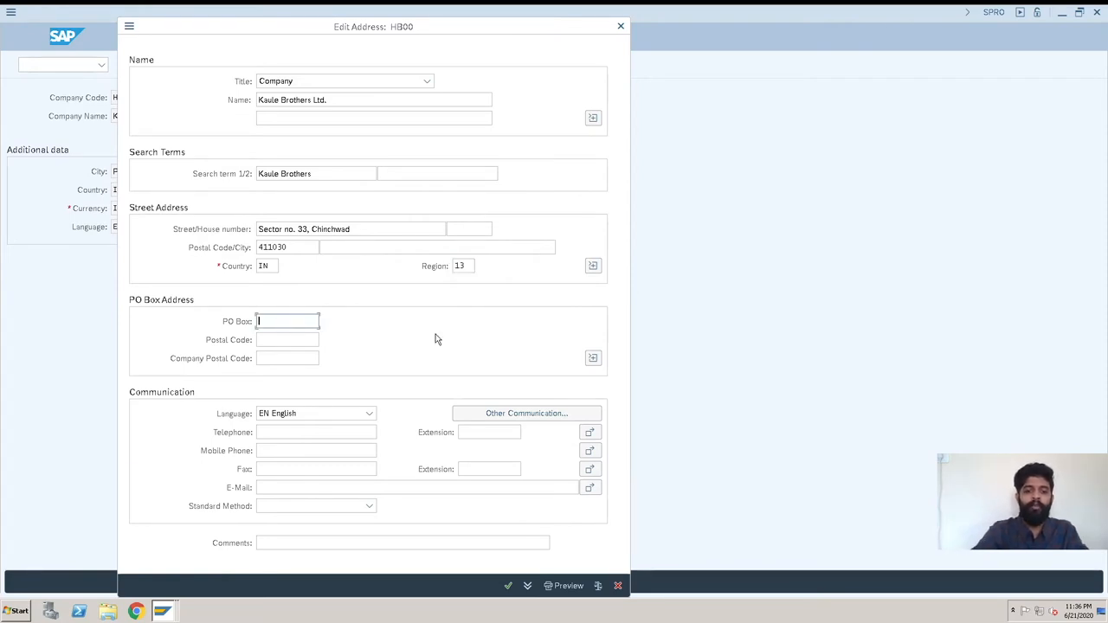
text(411030)
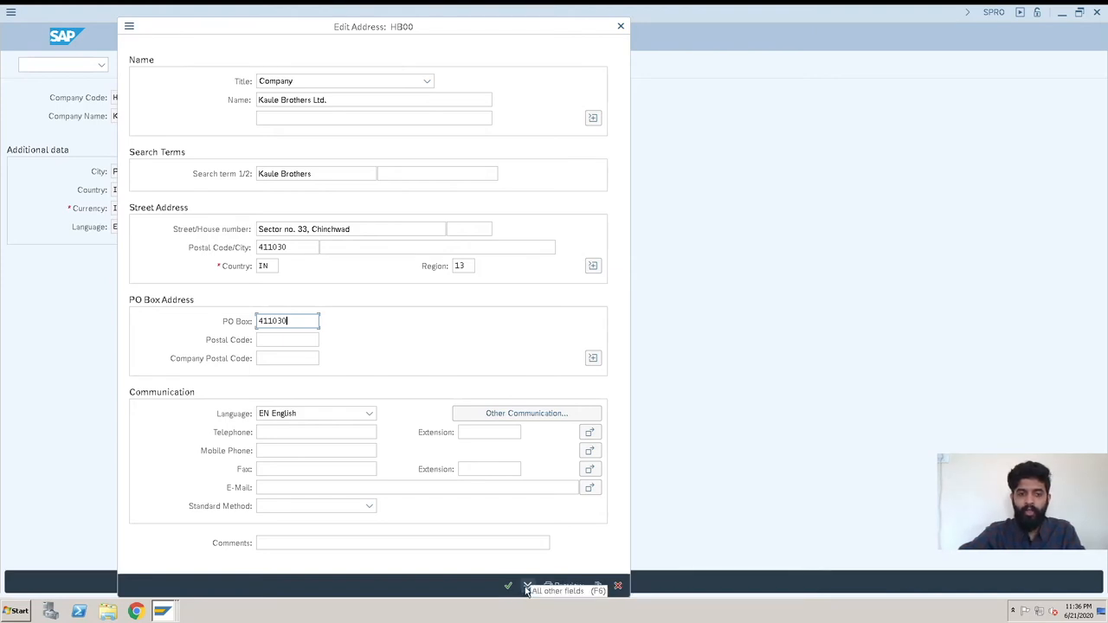
Step: Enter PO box postal code 411030 and confirm the address dialog
click(563, 590)
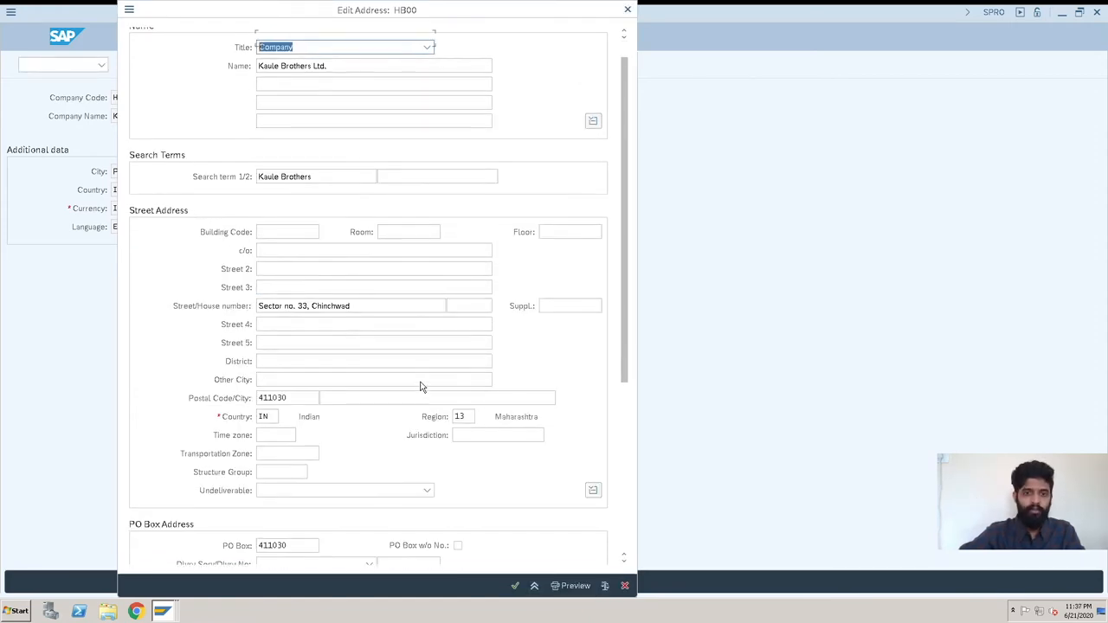
scroll(down, 3)
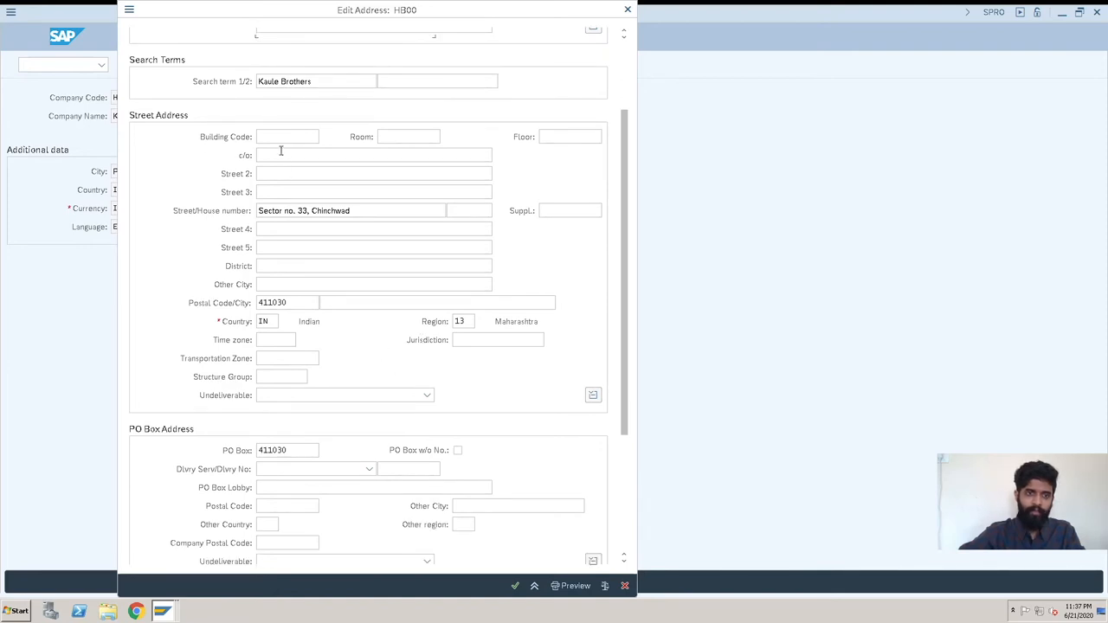
mouse_move(274, 173)
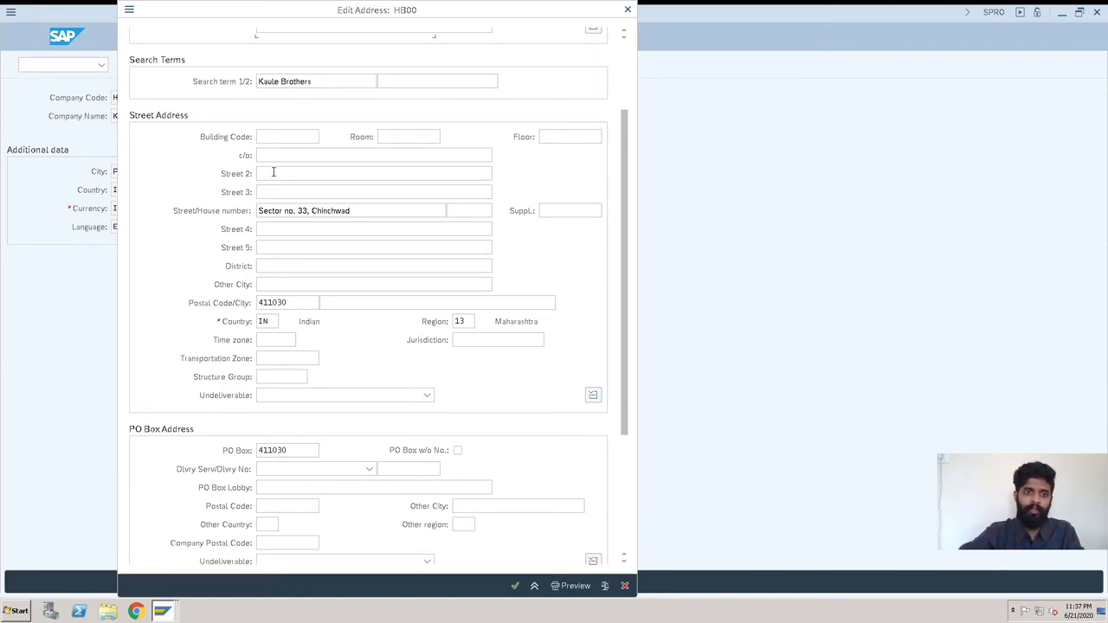
click(374, 174)
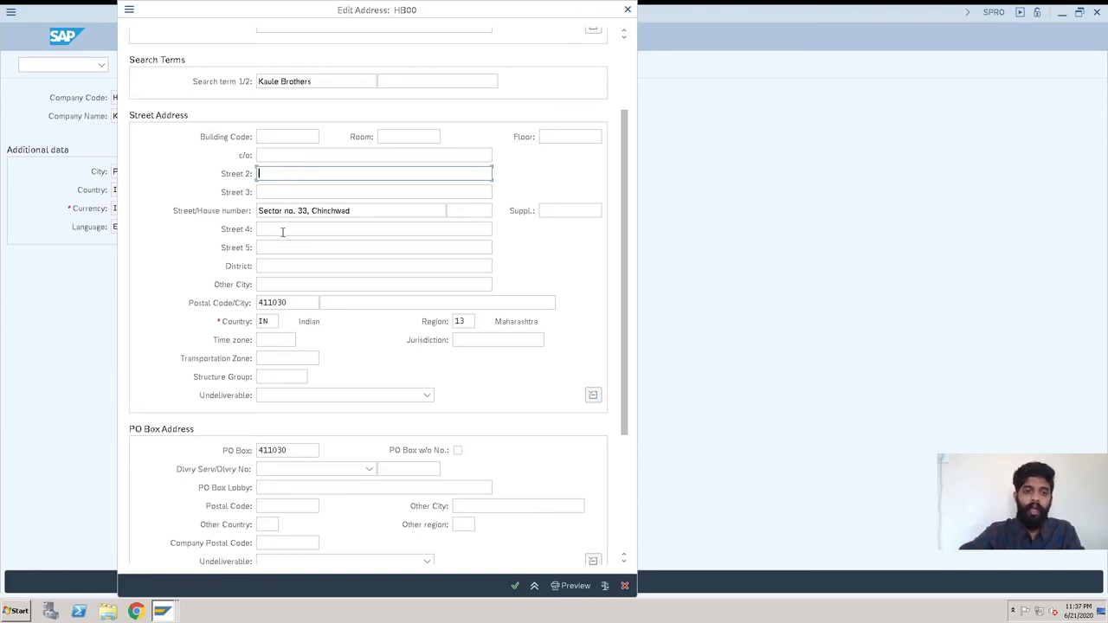
mouse_move(286, 253)
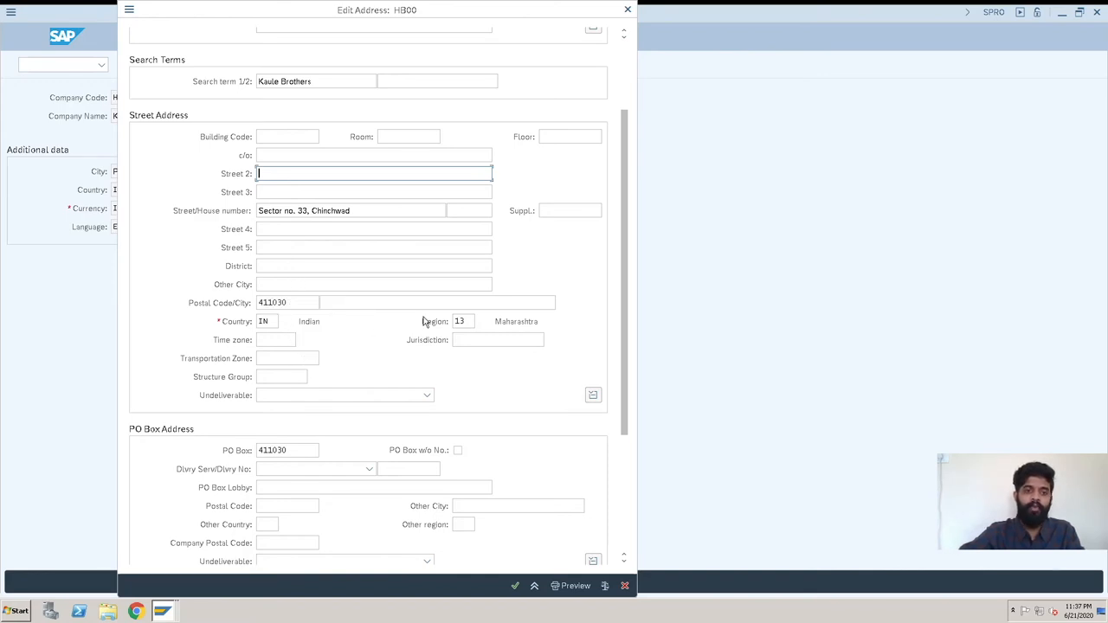
scroll(down, 3)
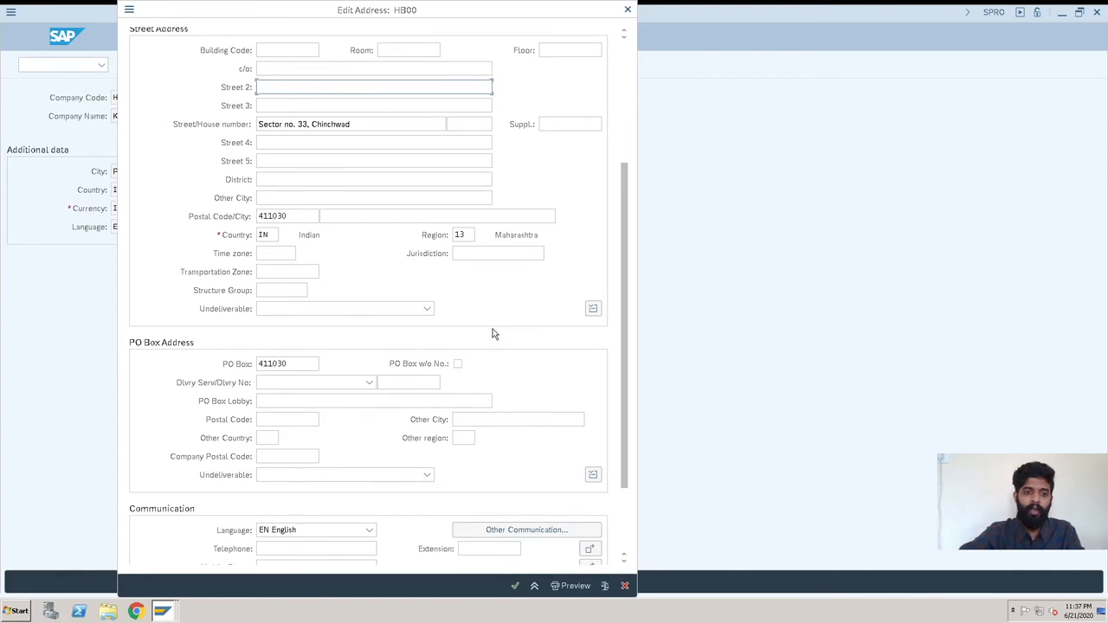
scroll(down, 3)
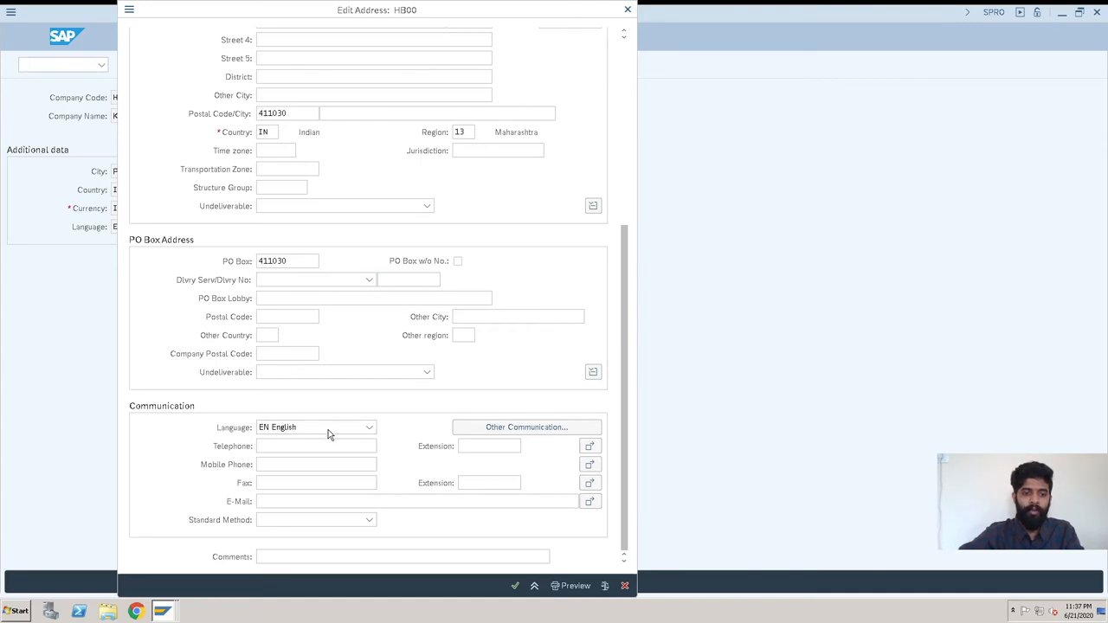
mouse_move(225, 450)
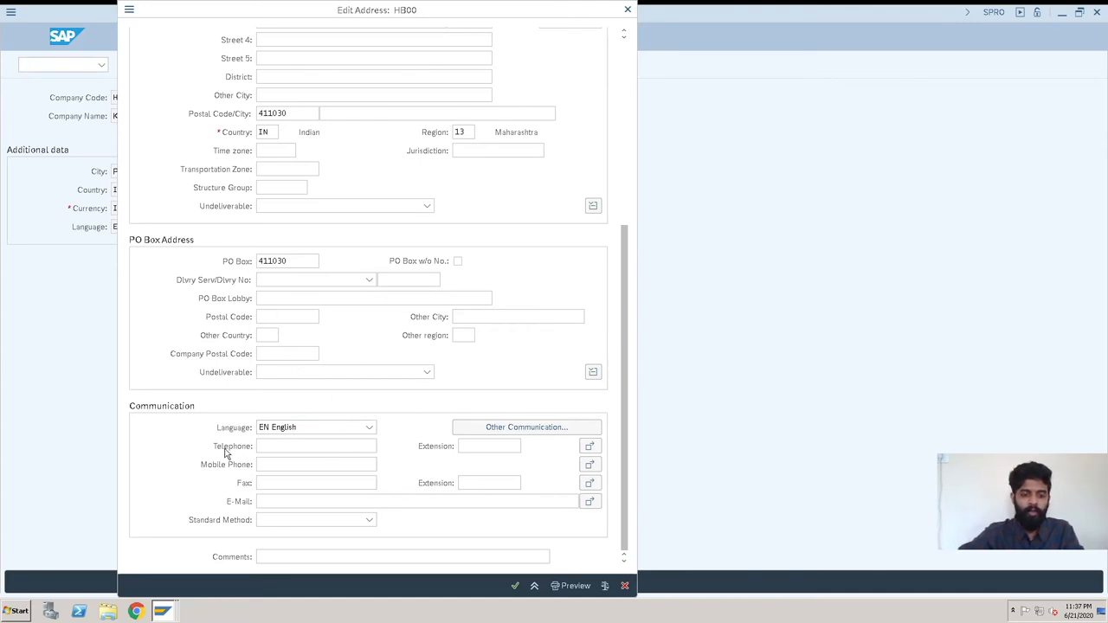
mouse_move(328, 515)
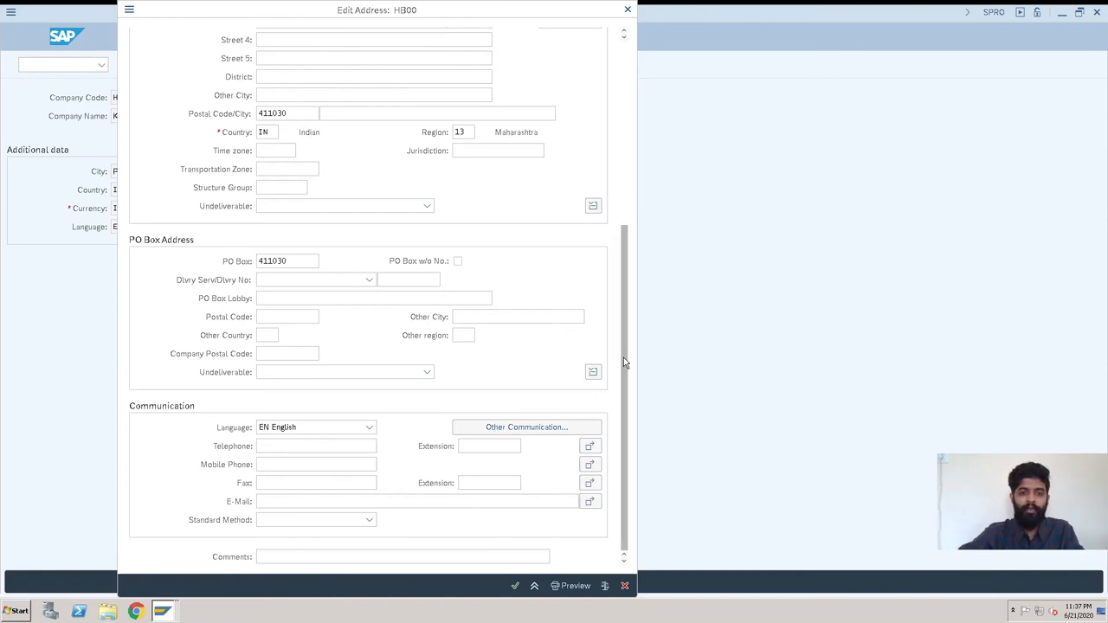
mouse_move(346, 364)
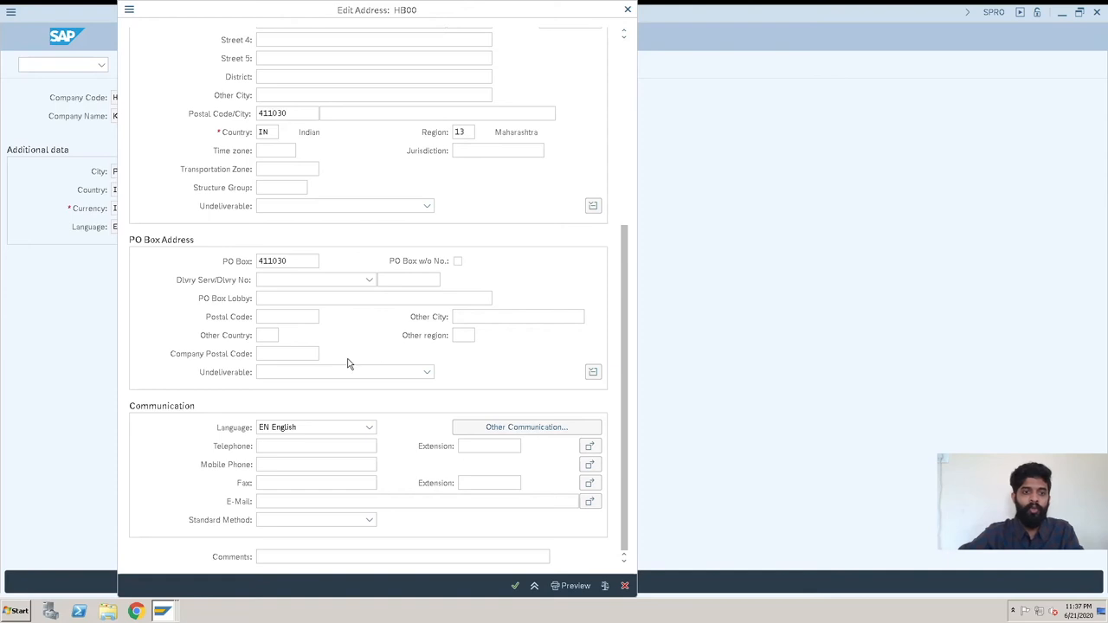
click(288, 316)
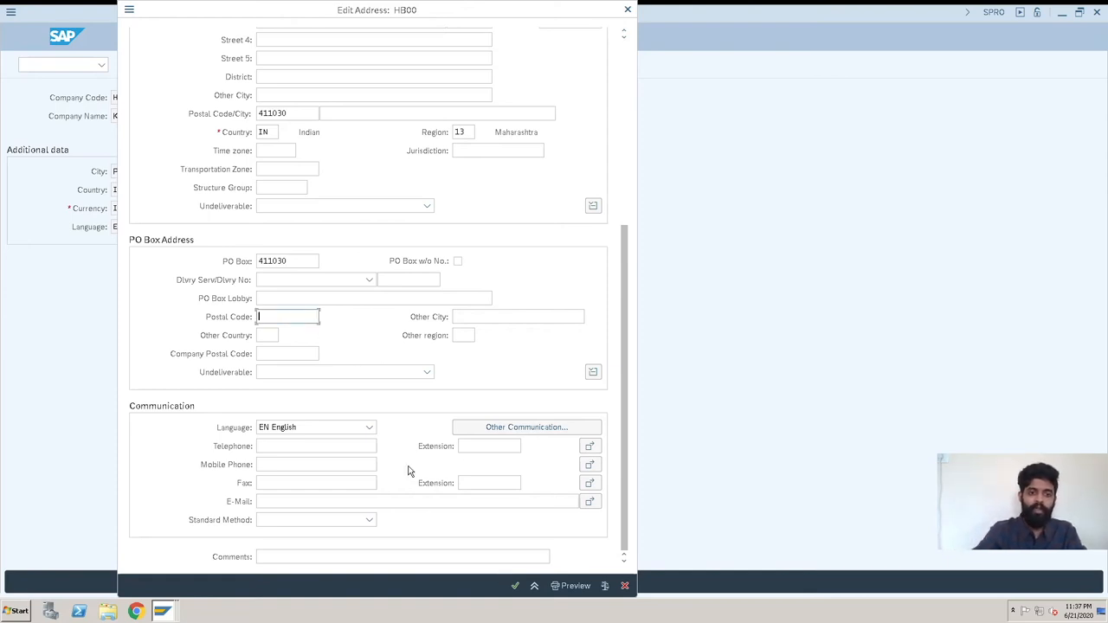
text(411)
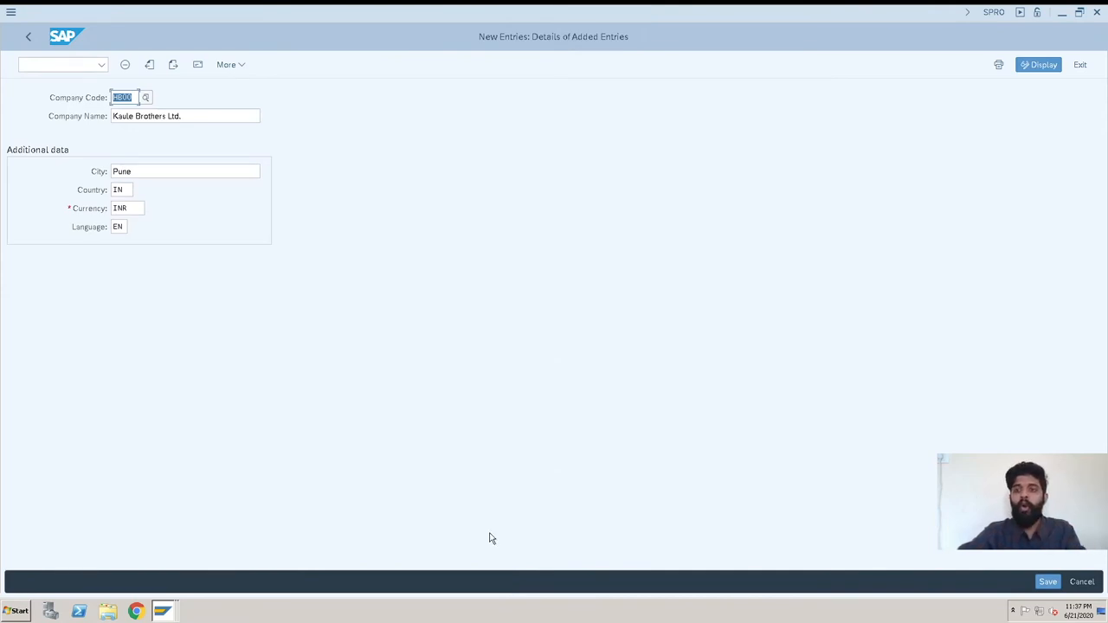
mouse_move(338, 353)
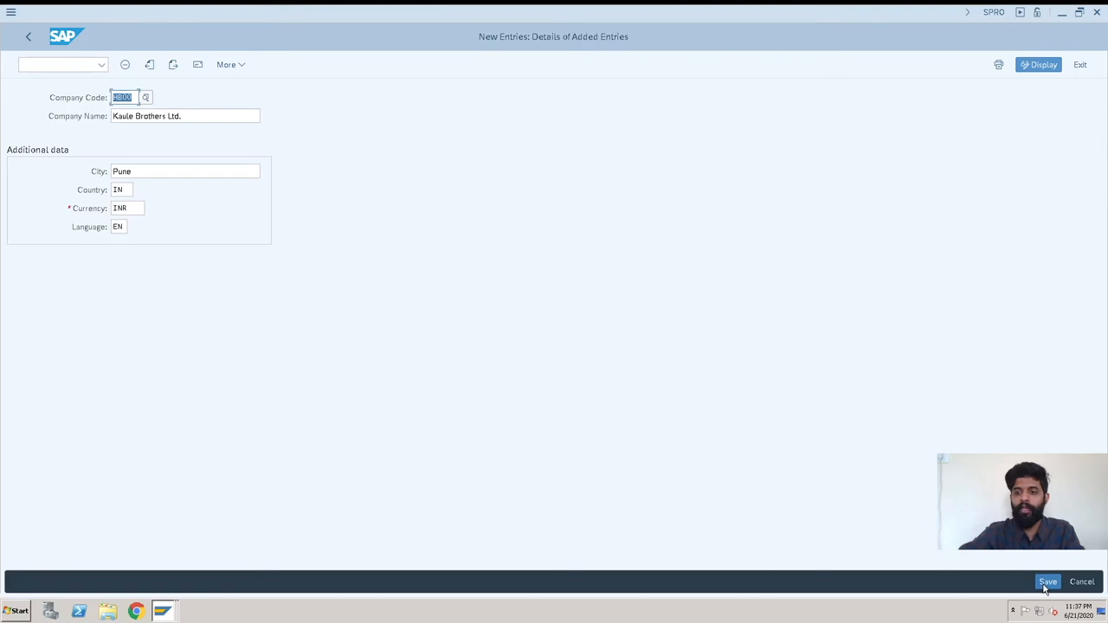
mouse_move(1048, 582)
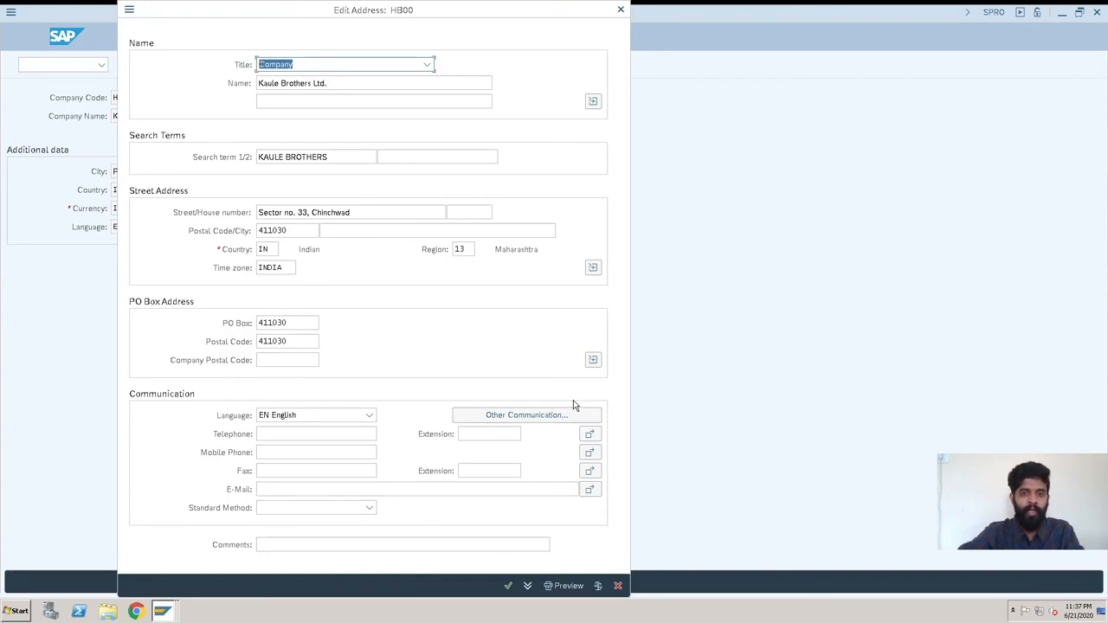
mouse_move(587, 186)
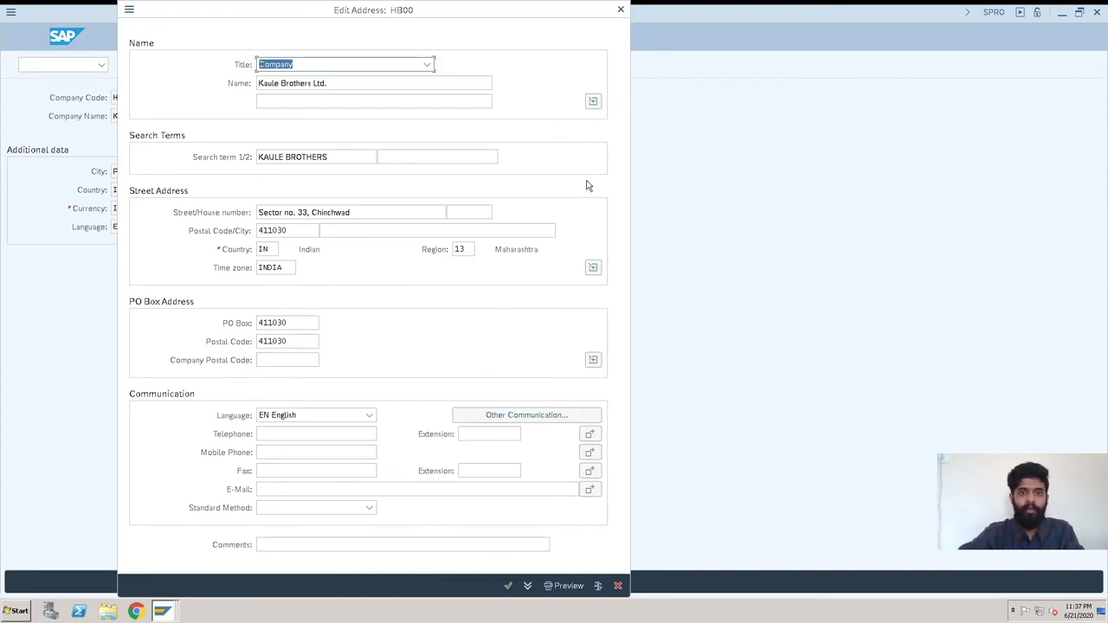
mouse_move(511, 573)
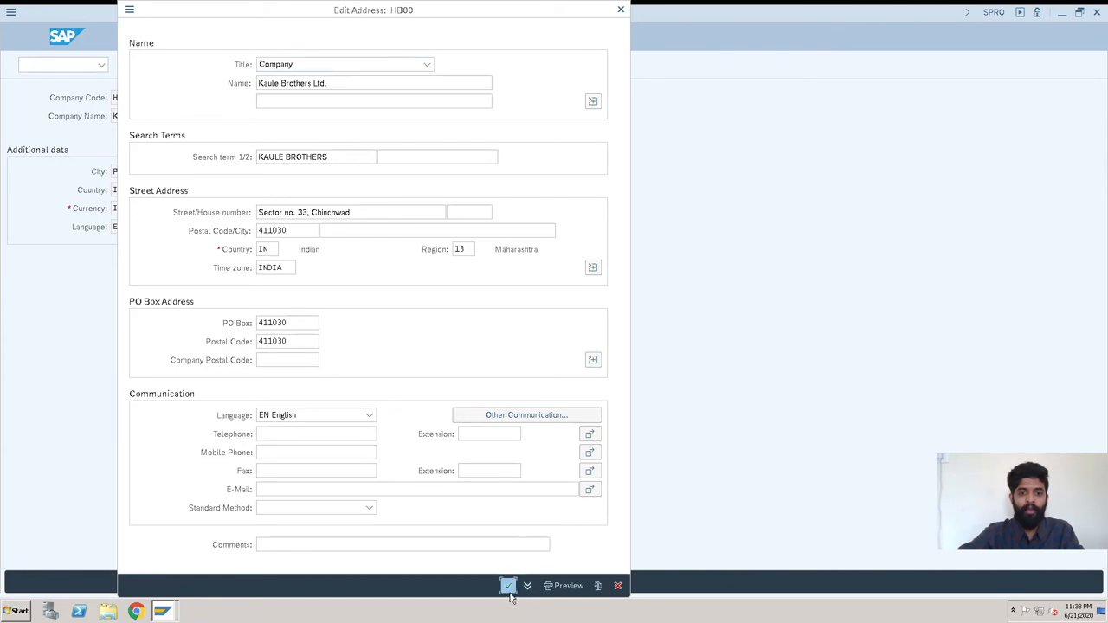
Step: Accept the edited HB00 address and start a new customizing request
click(508, 586)
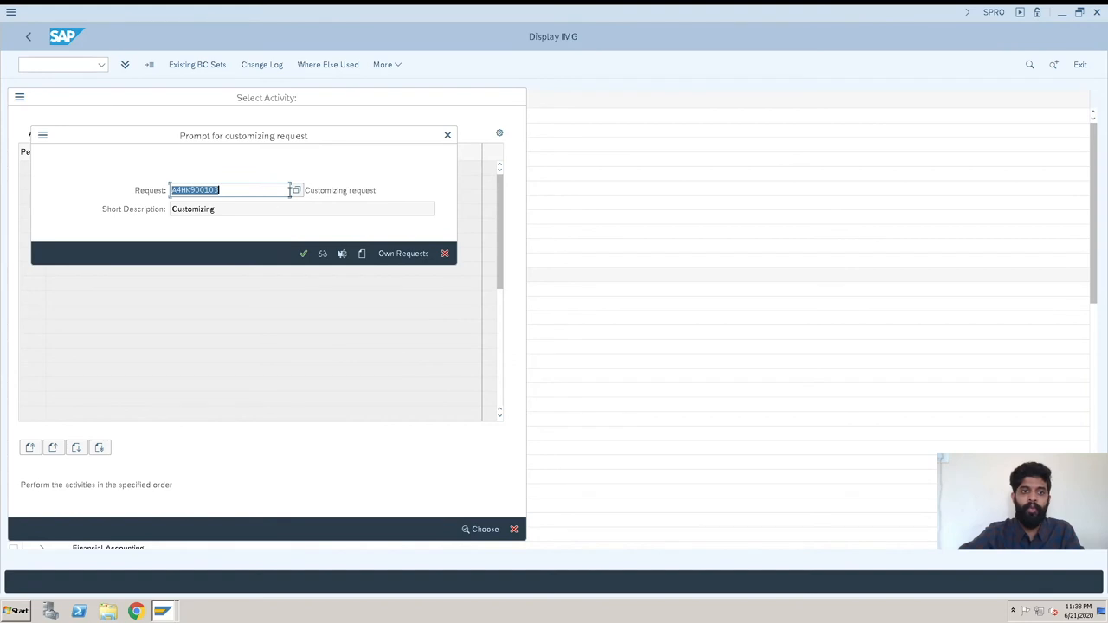
mouse_move(296, 192)
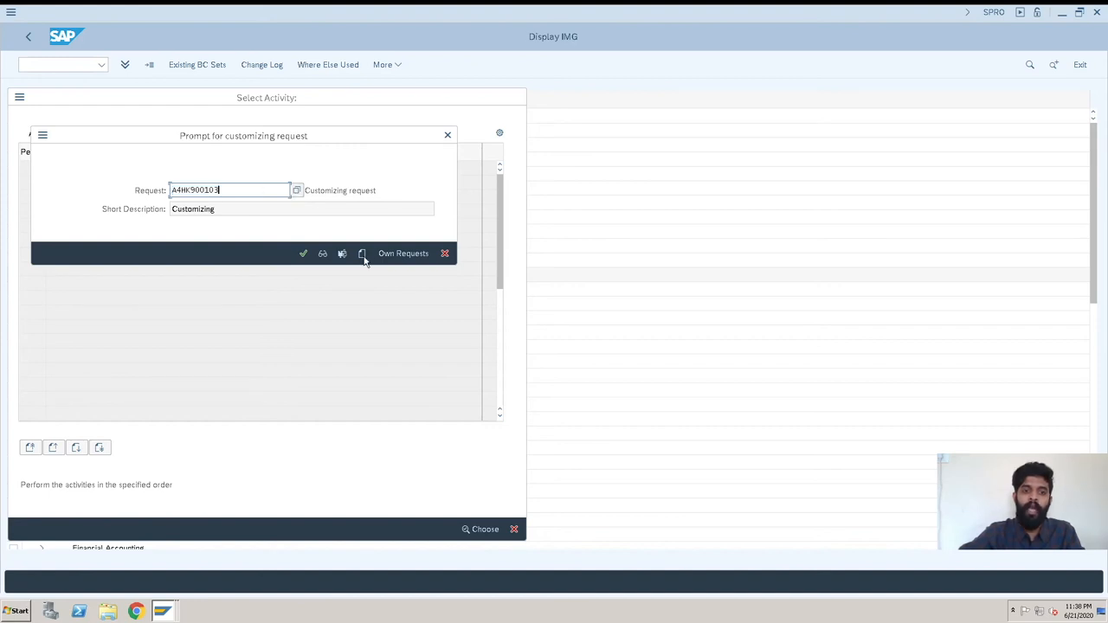
click(341, 253)
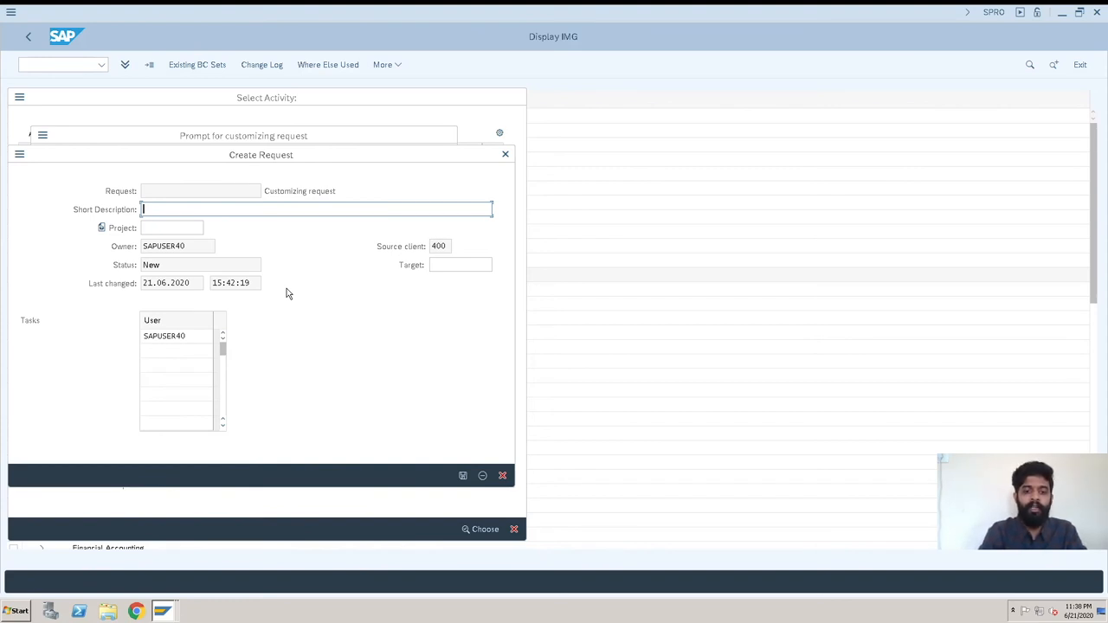
Step: Save a new customizing request described 'MM - Company Code , 20.06.2020'
text(MM -)
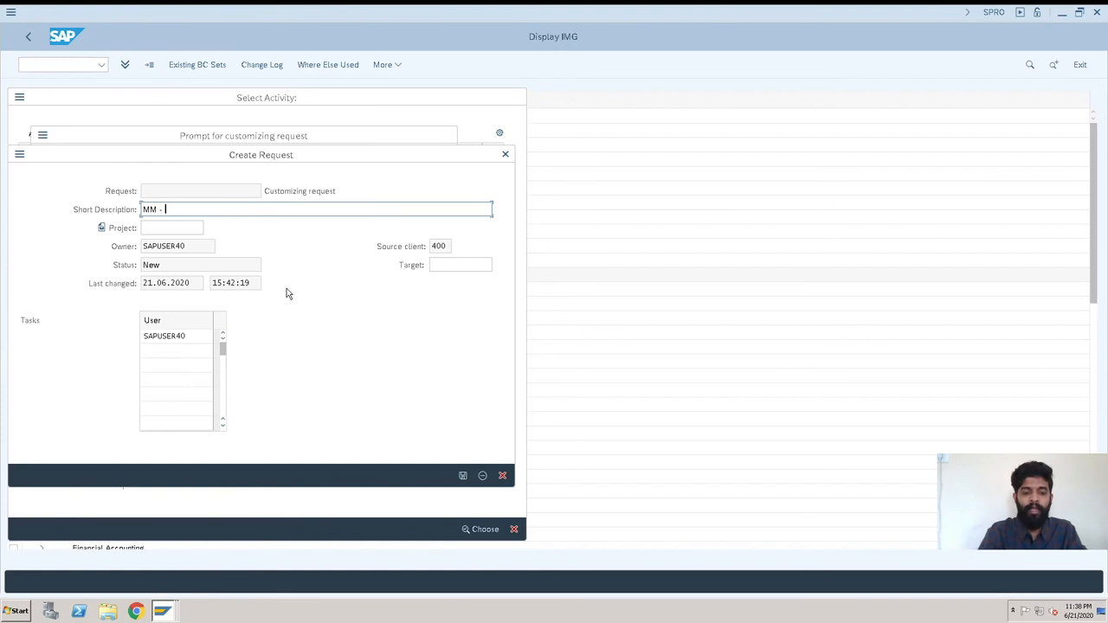
text(C)
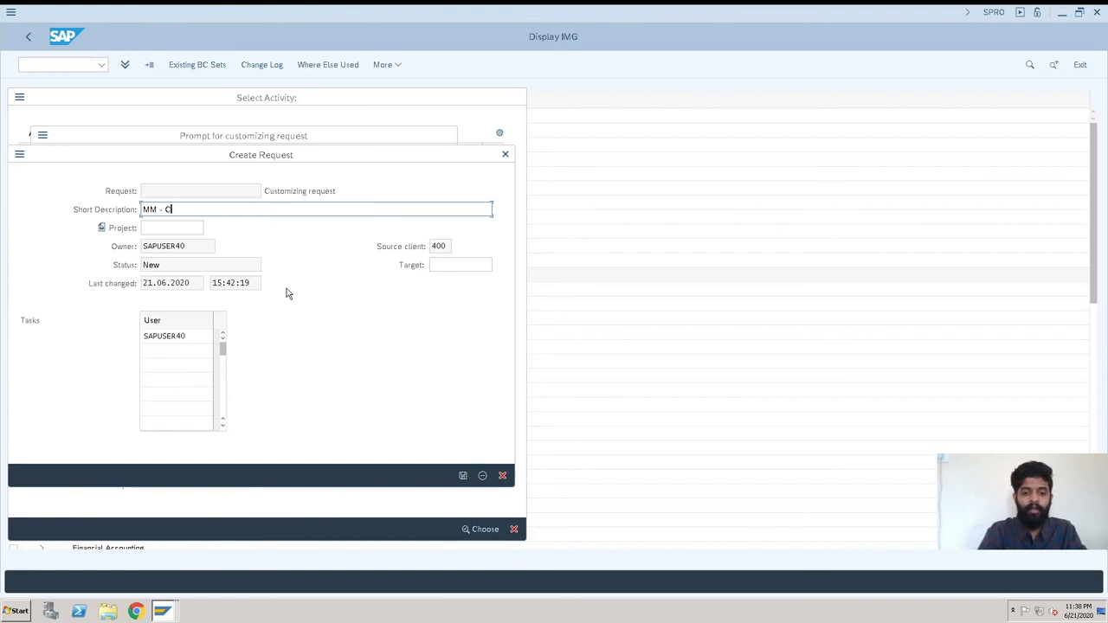
text(ompany Code ,)
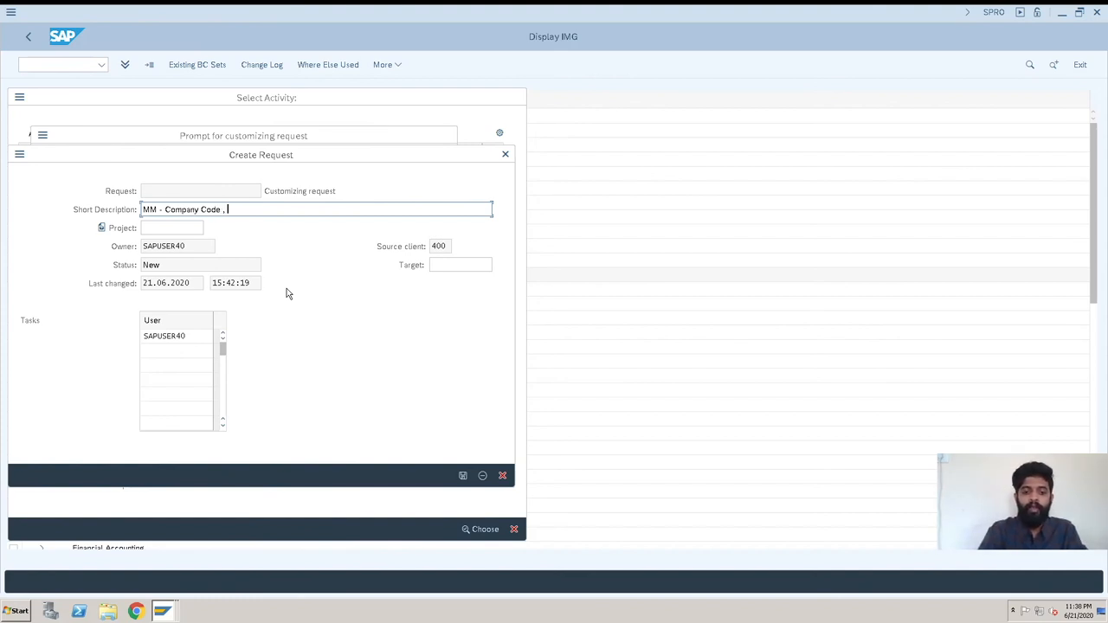
text(20.06.2020)
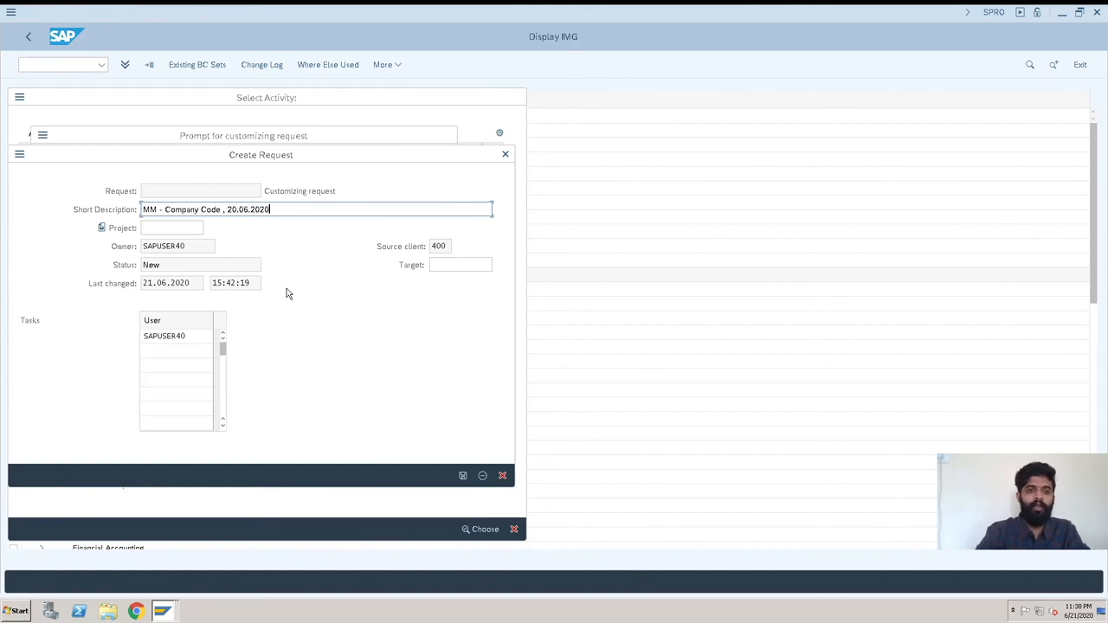
mouse_move(468, 468)
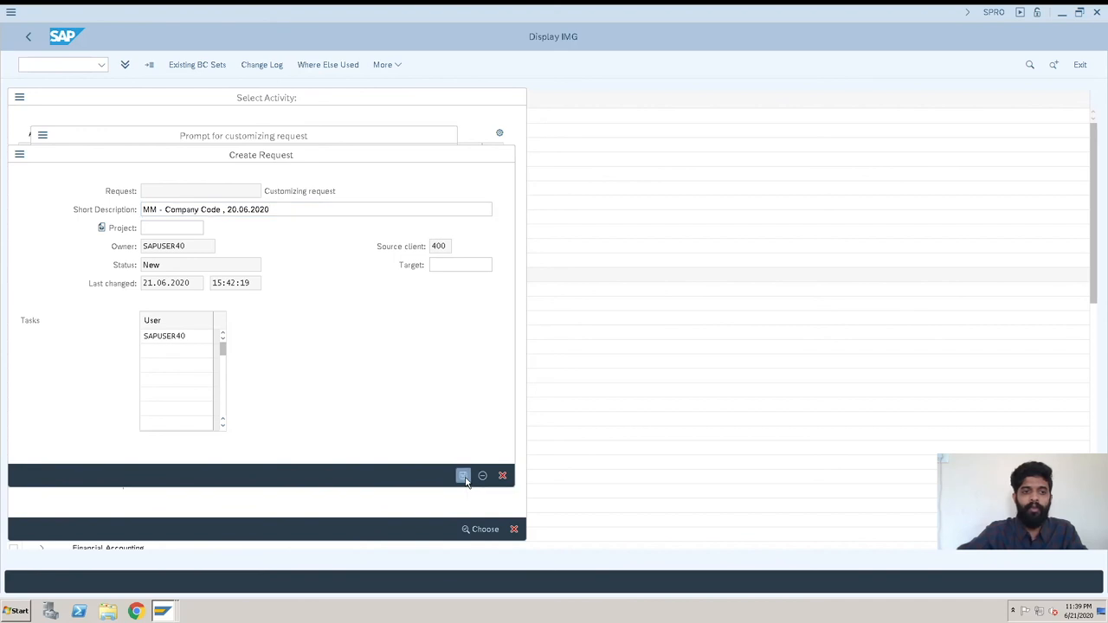
click(463, 475)
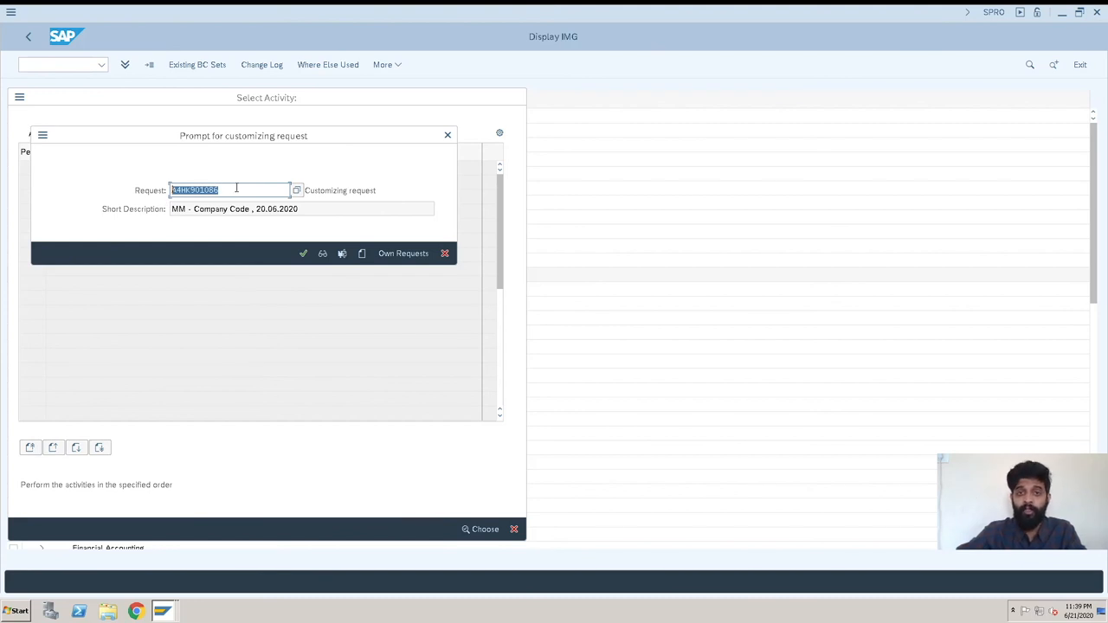
mouse_move(303, 253)
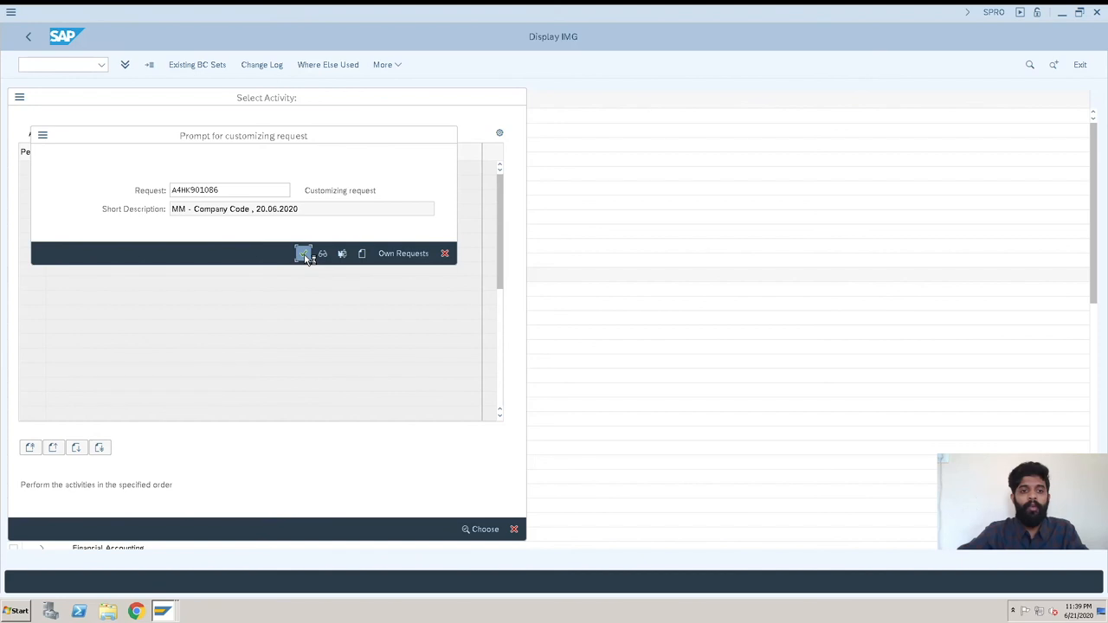
Step: Confirm request A4HK901086 to save company code HB00 Kaule Brothers Ltd
click(303, 253)
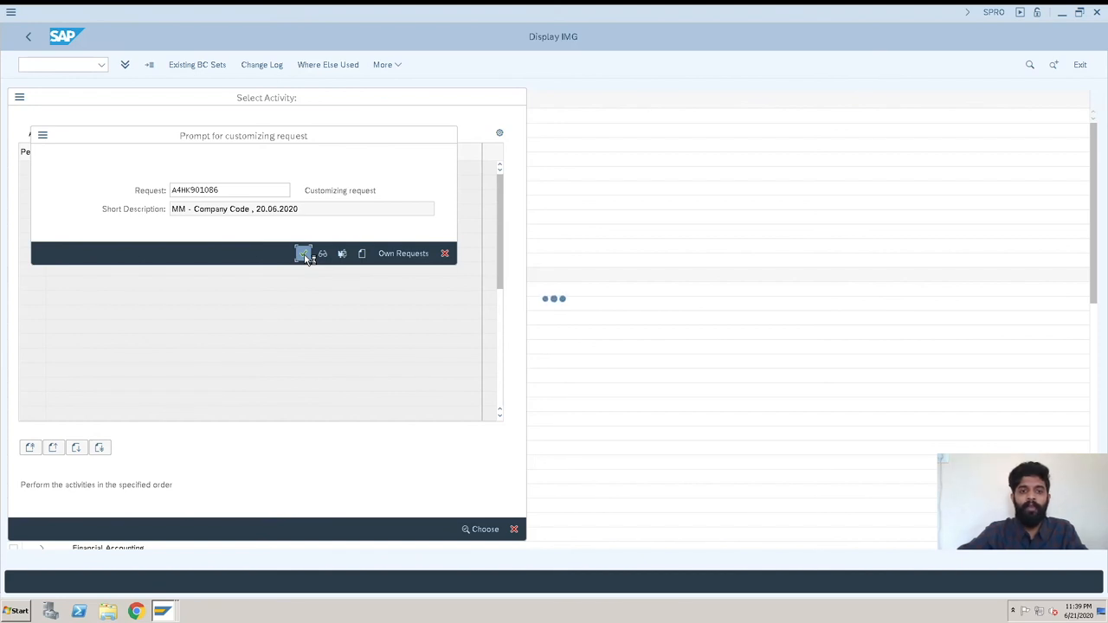
click(303, 253)
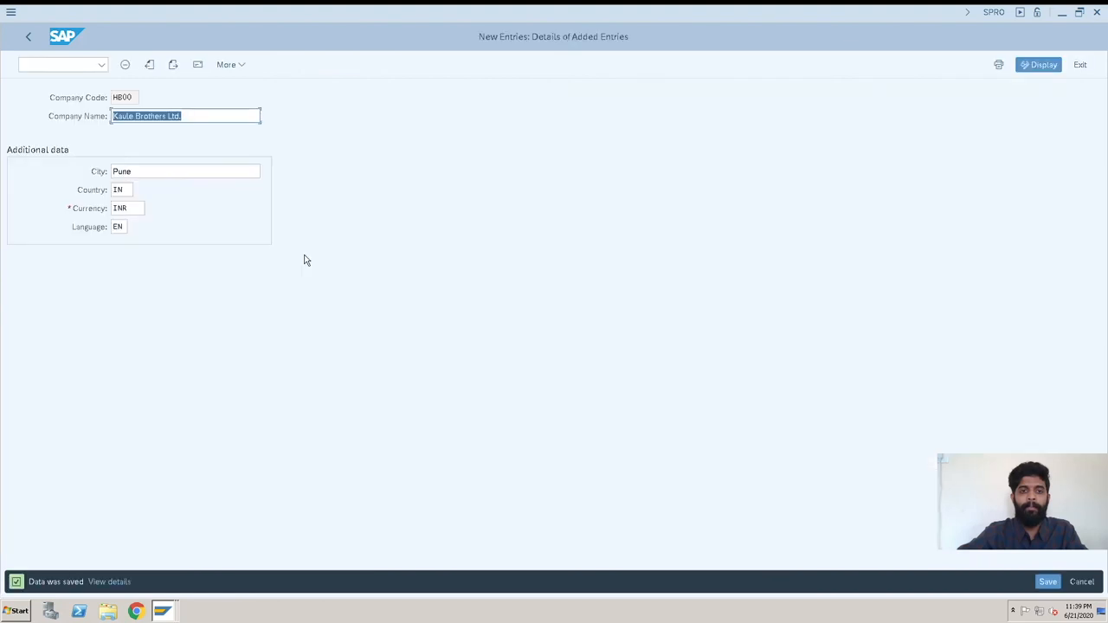
mouse_move(78, 573)
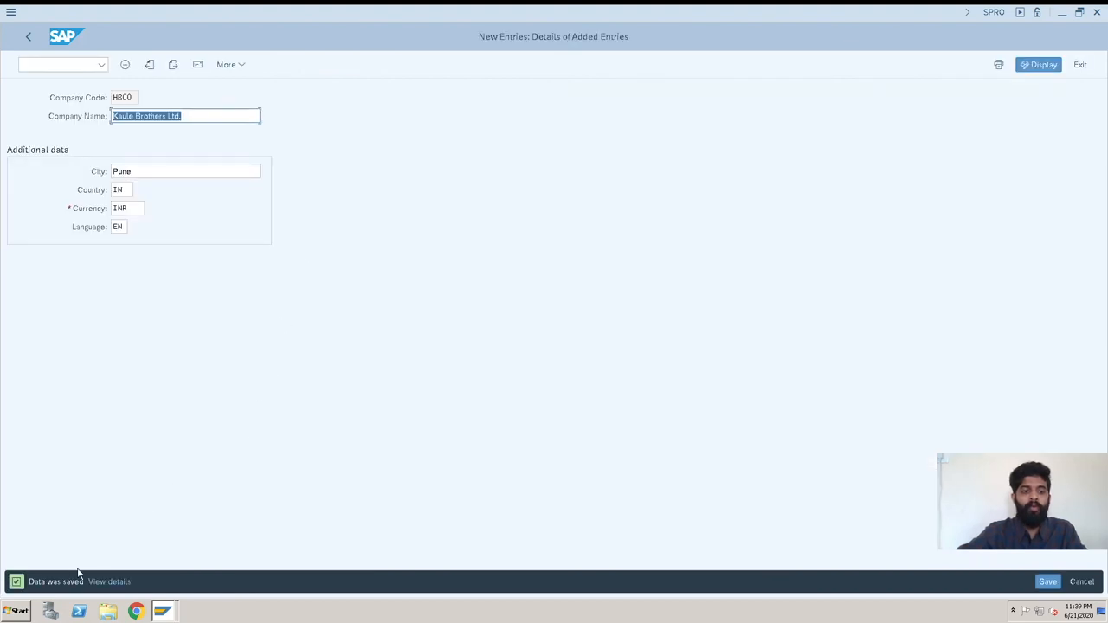
mouse_move(141, 72)
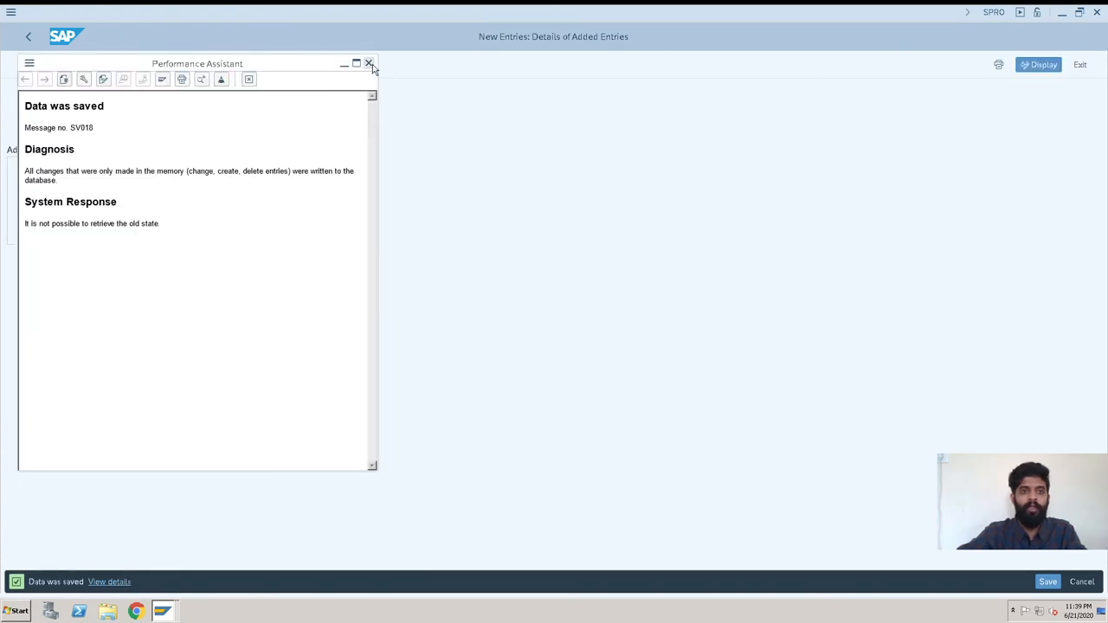
Step: Close the save message details and return to the Company Code overview
click(369, 63)
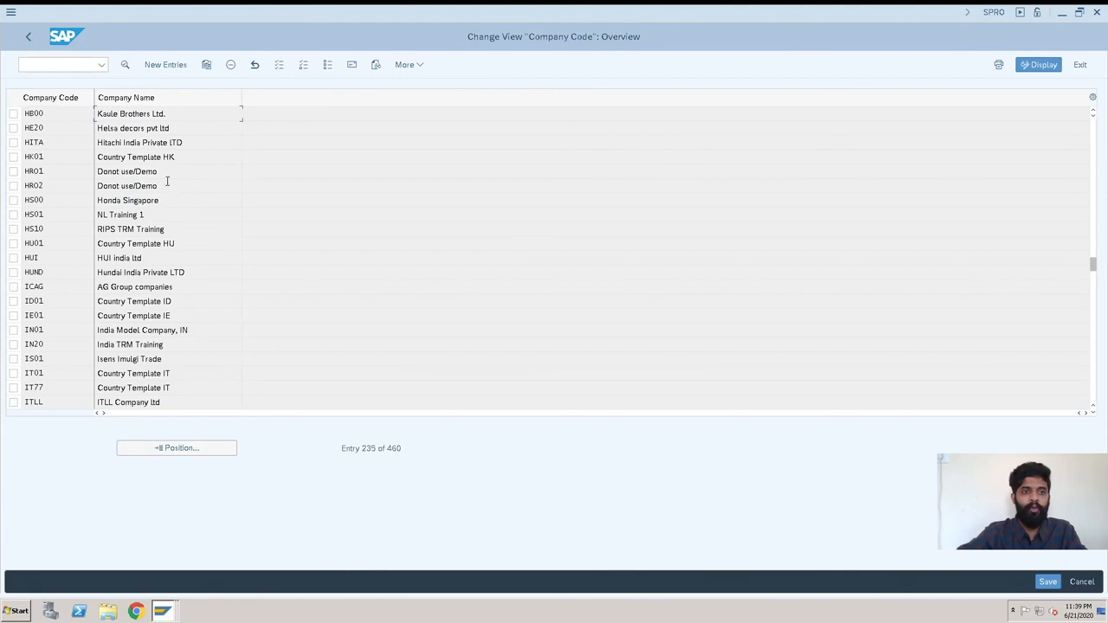